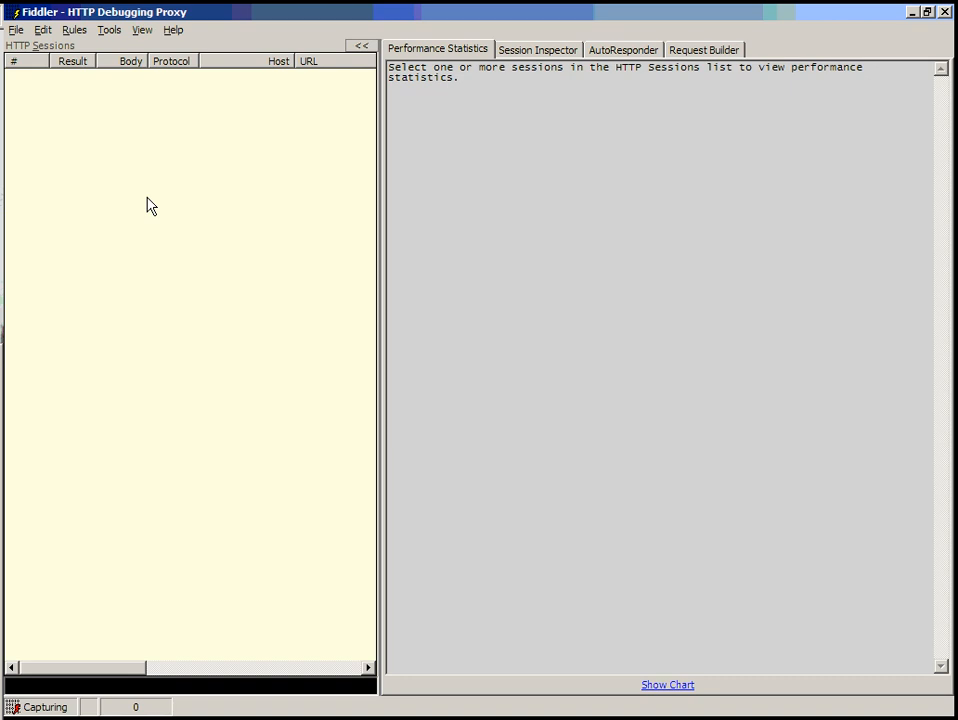
mouse_move(88, 694)
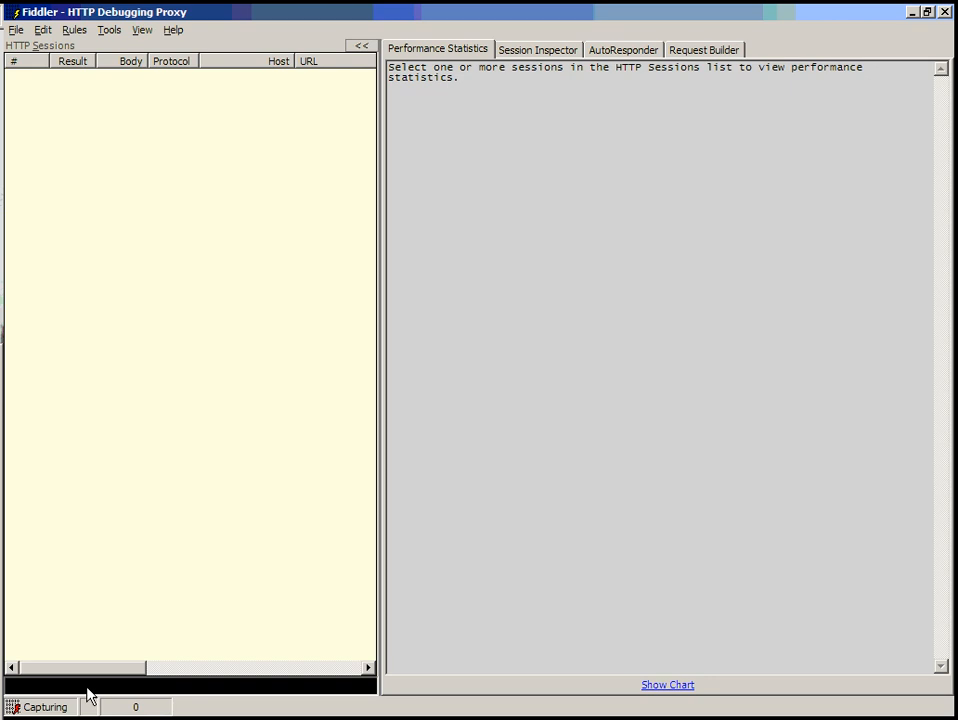
type("http://www.fiddler2.com/d")
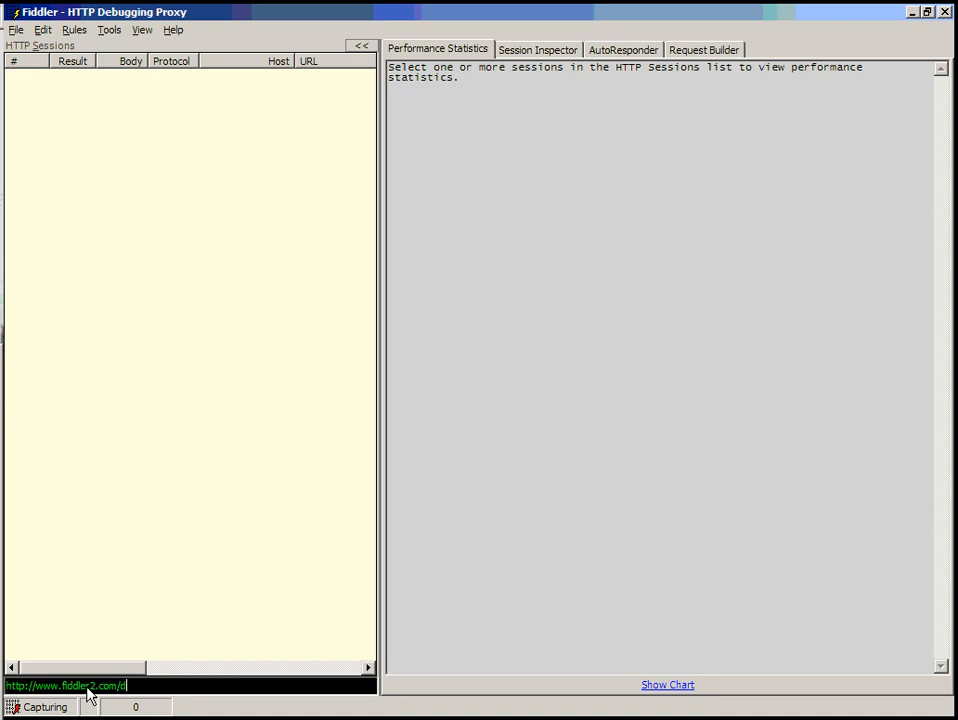
type("sandbo")
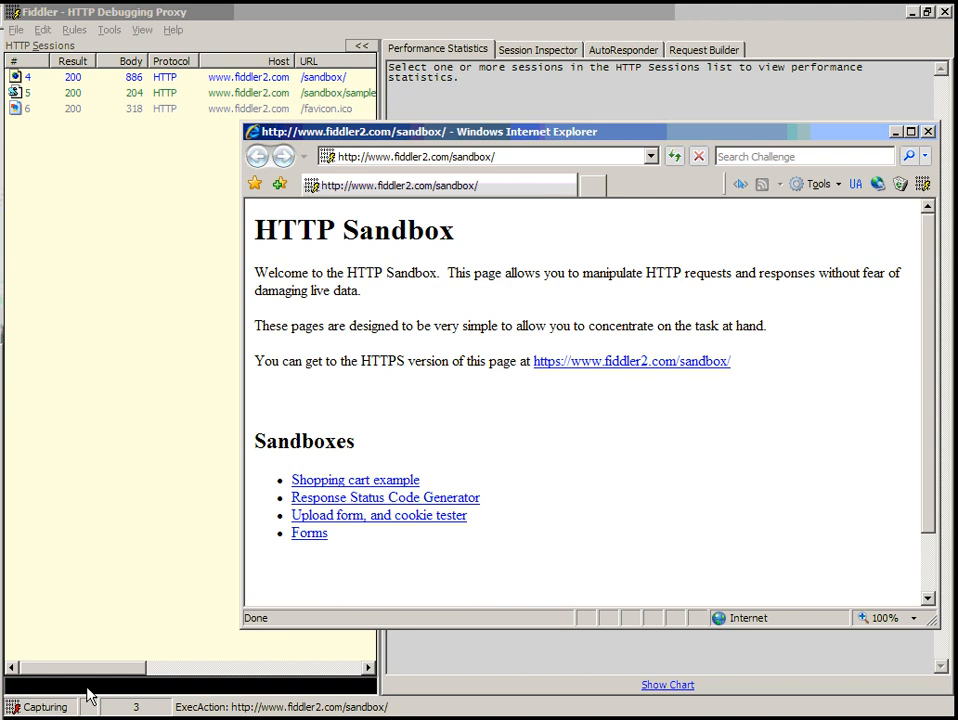
mouse_move(287, 400)
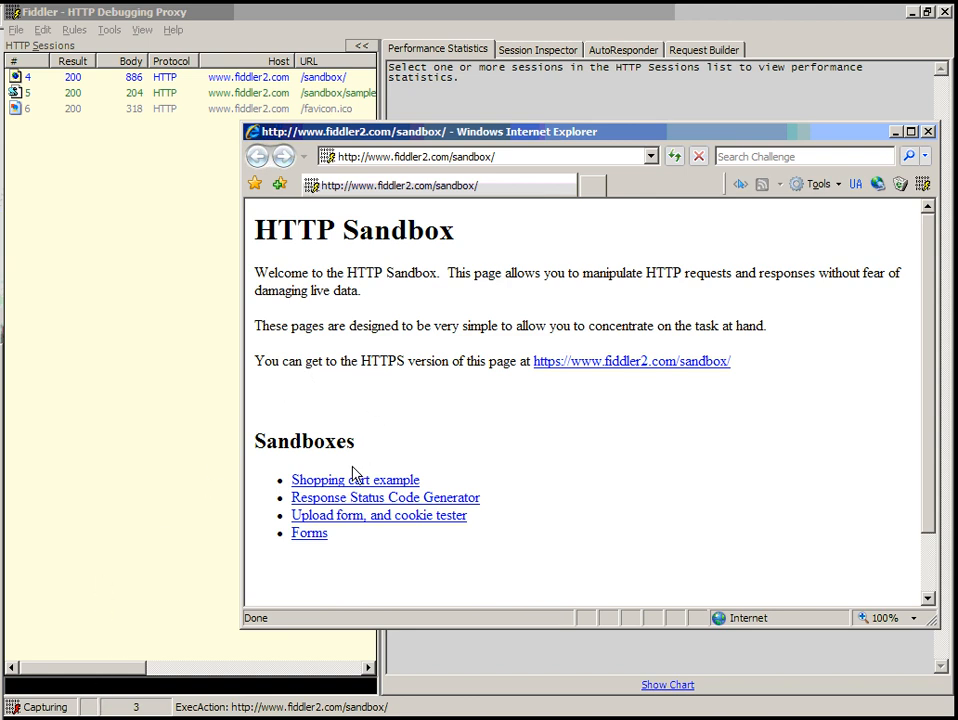
Open the shopping cart example and order 2 Acer Convertible tablets ($3990).
left_click(355, 480)
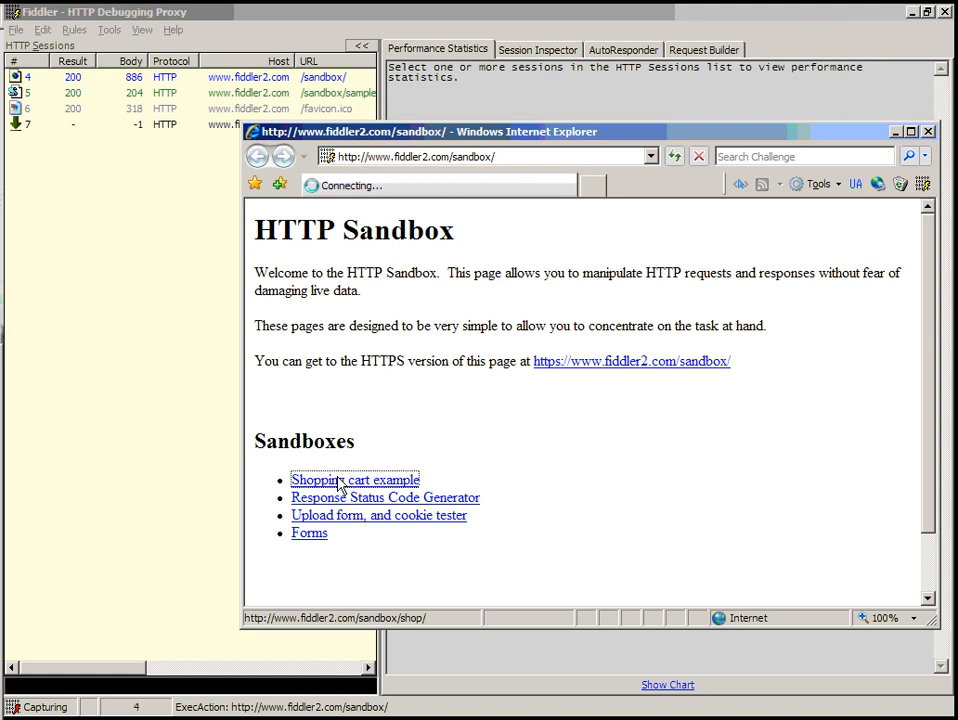
left_click(355, 480)
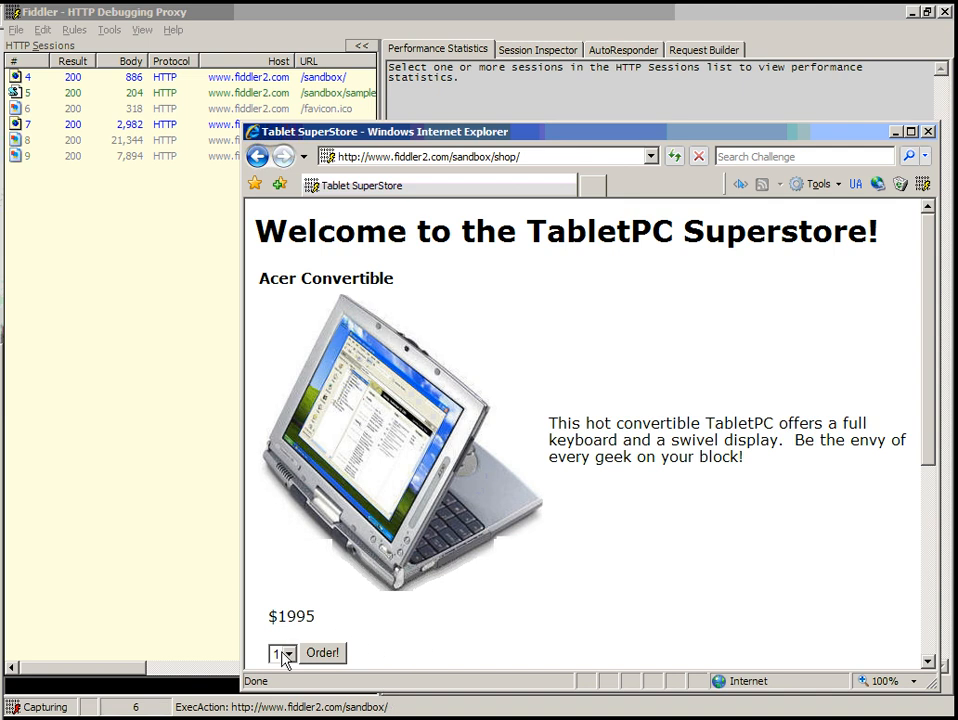
left_click(278, 653)
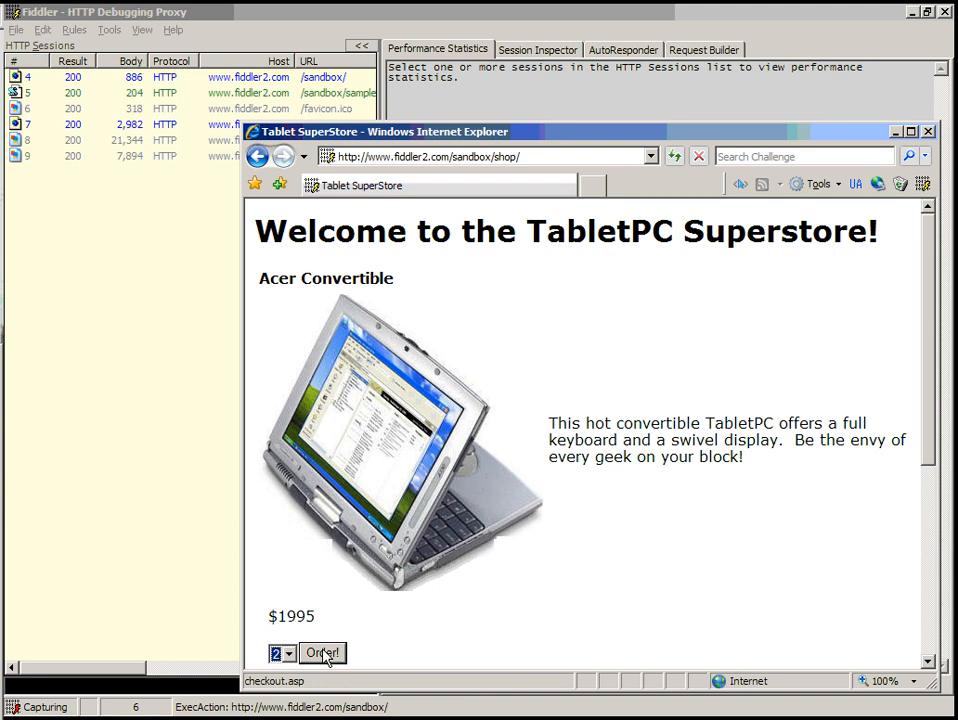
left_click(322, 652)
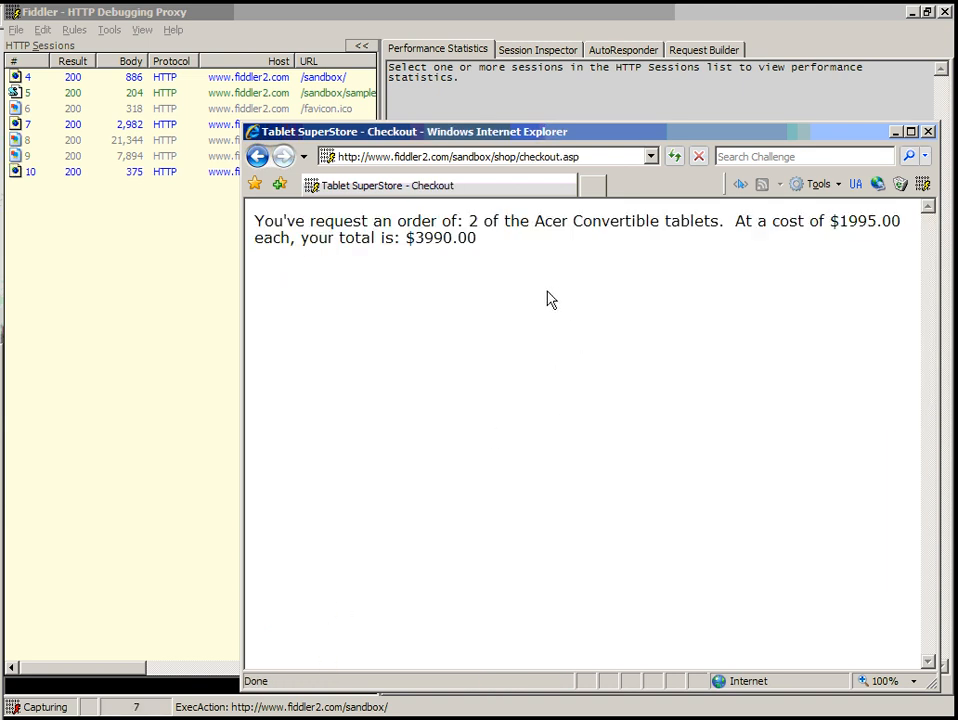
mouse_move(483, 247)
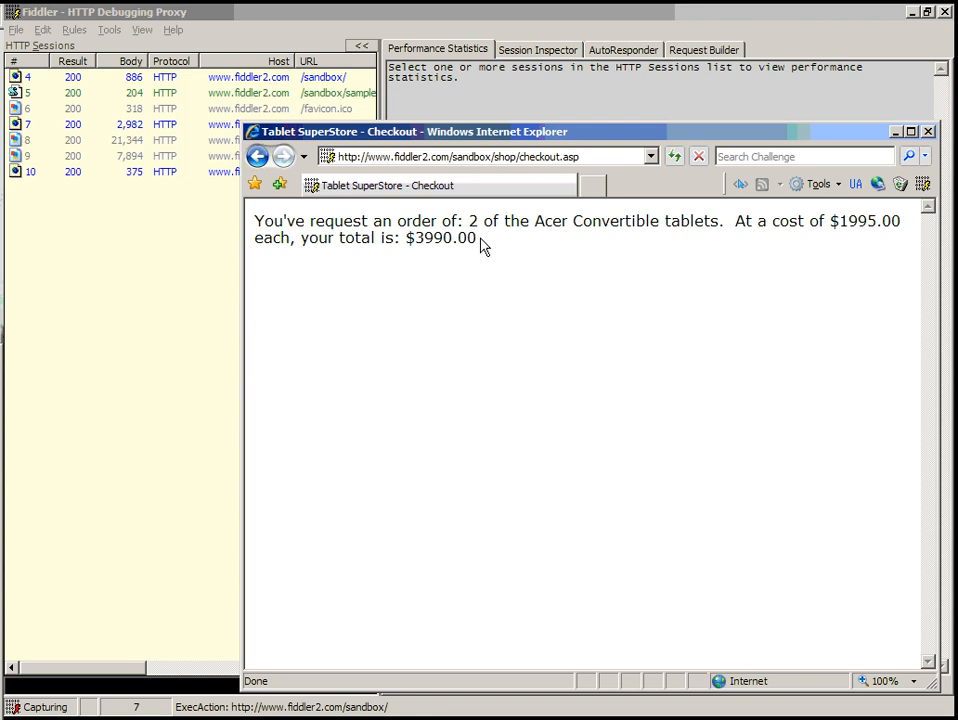
Go back and order 3 Acer Convertible tablets for a $5985.00 total.
left_click_drag(310, 221, 478, 238)
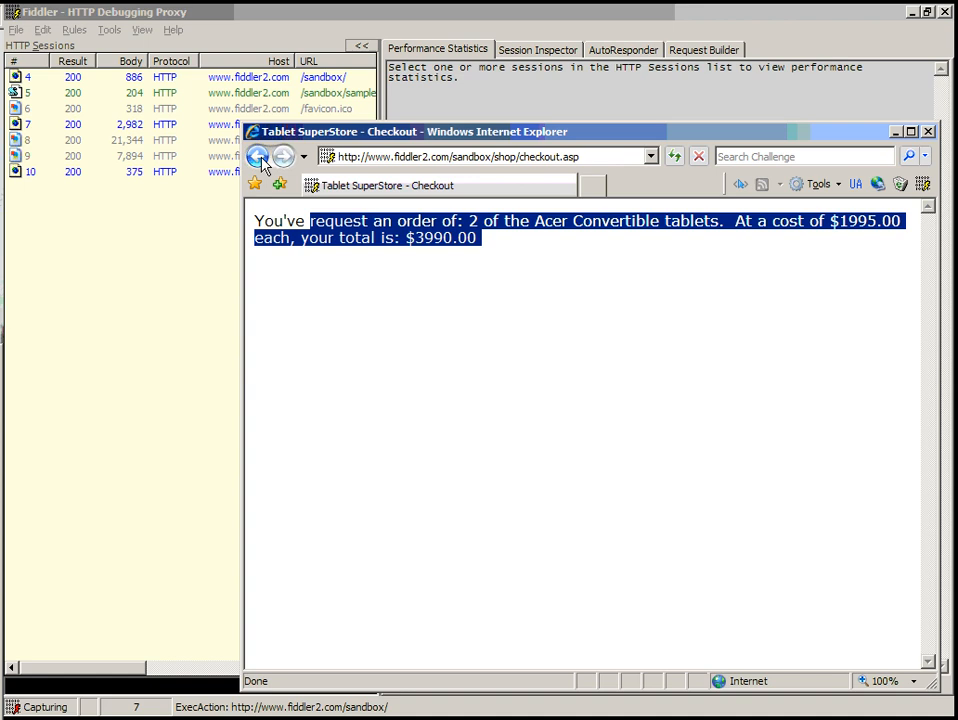
left_click(258, 156)
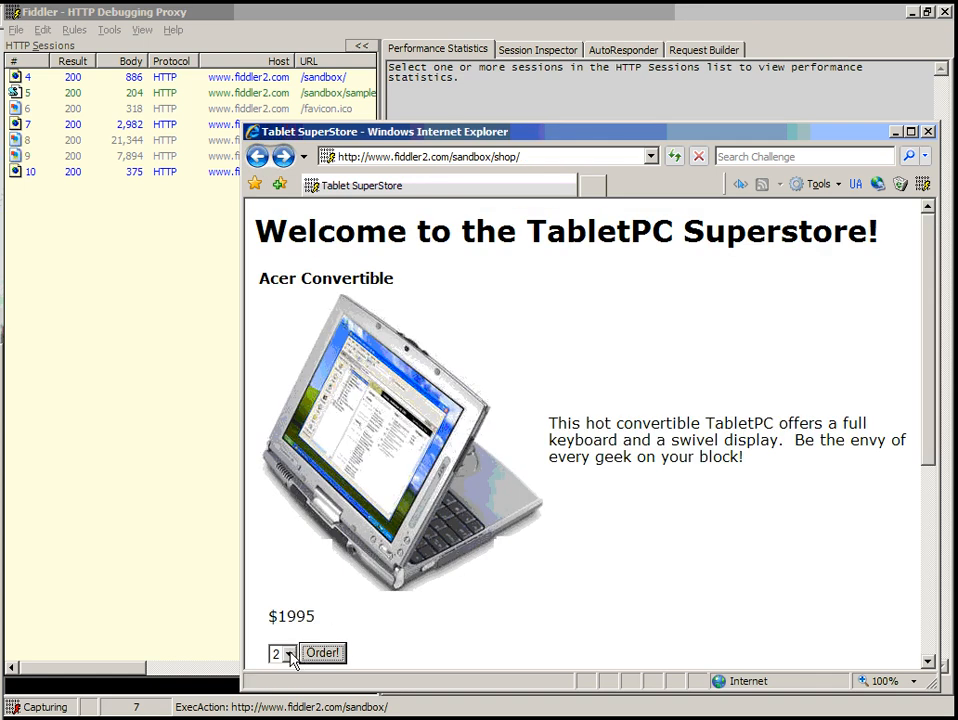
left_click(283, 653)
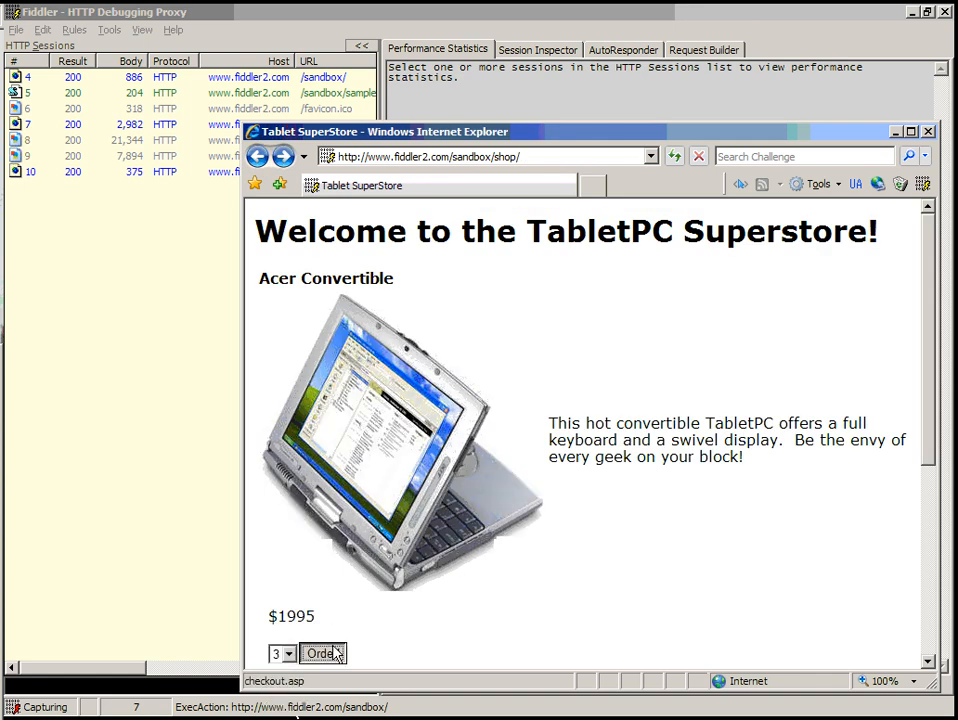
left_click(322, 653)
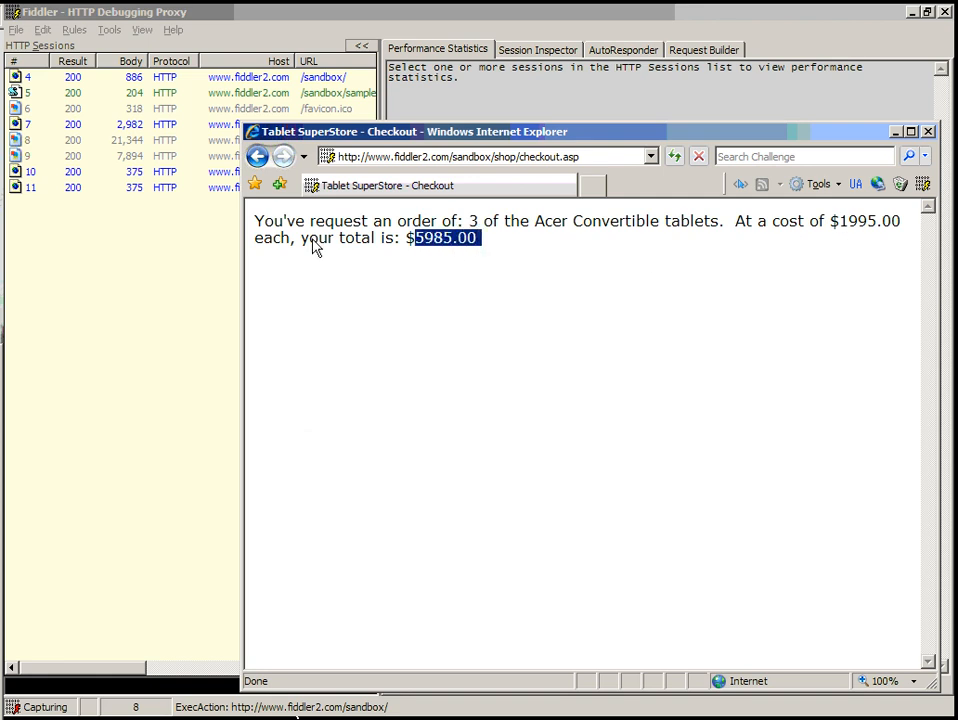
mouse_move(199, 266)
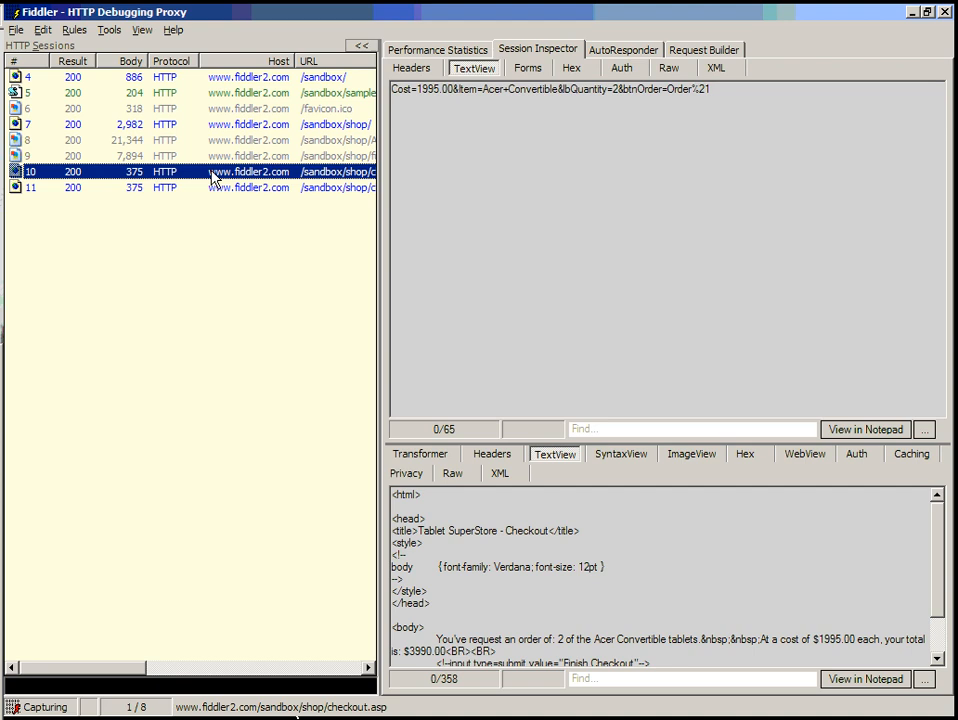
Compare checkout sessions 10 and 11 in WinDiff via the session context menu.
left_click(30, 187)
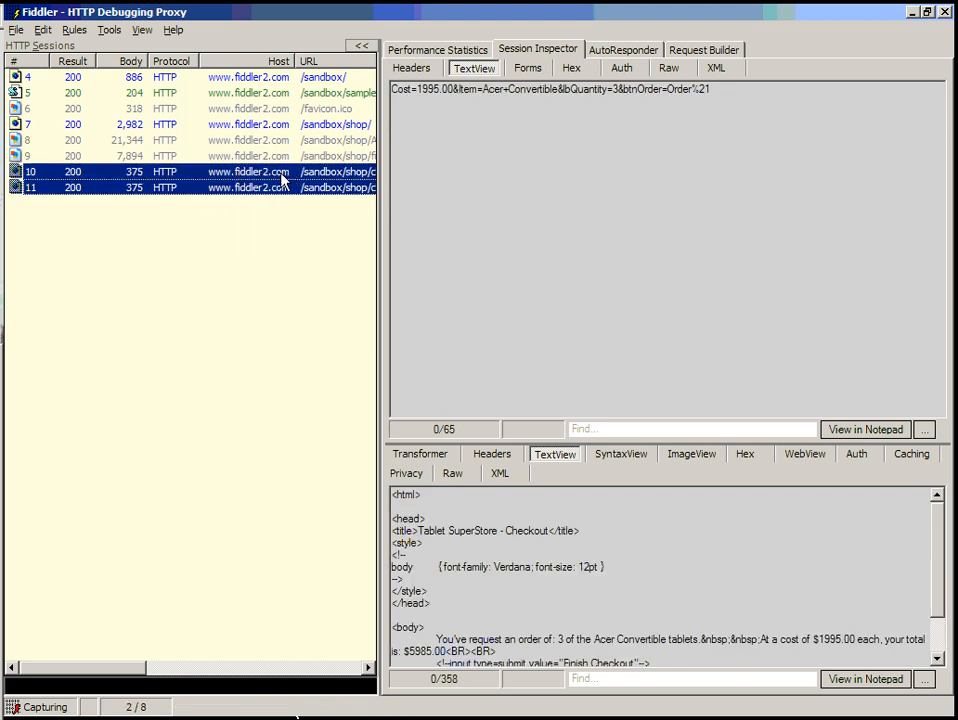
right_click(280, 180)
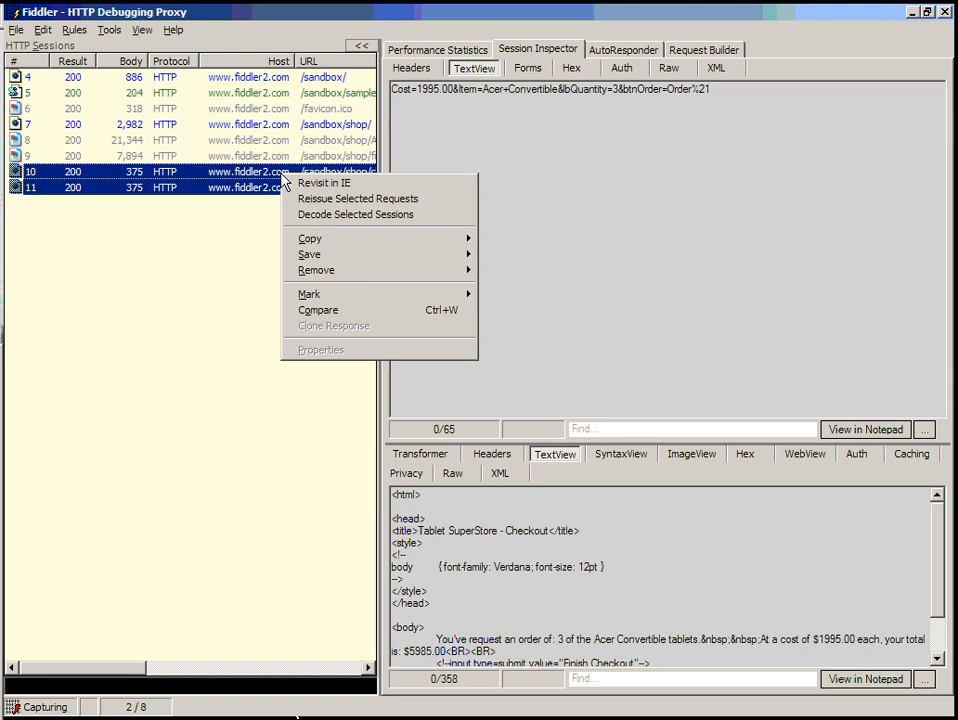
mouse_move(318, 310)
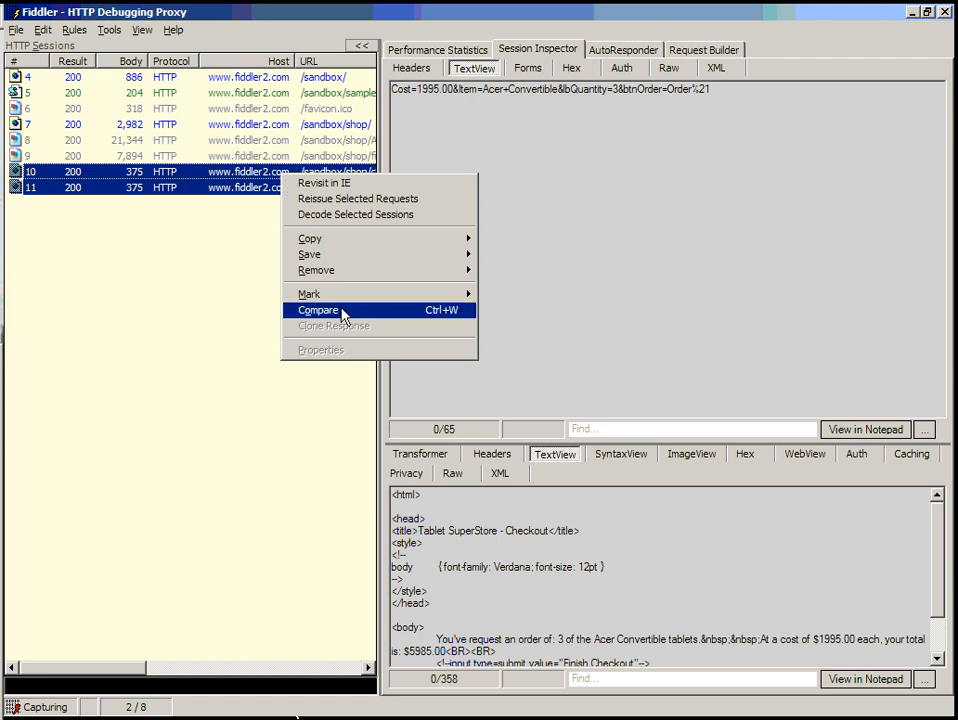
left_click(318, 310)
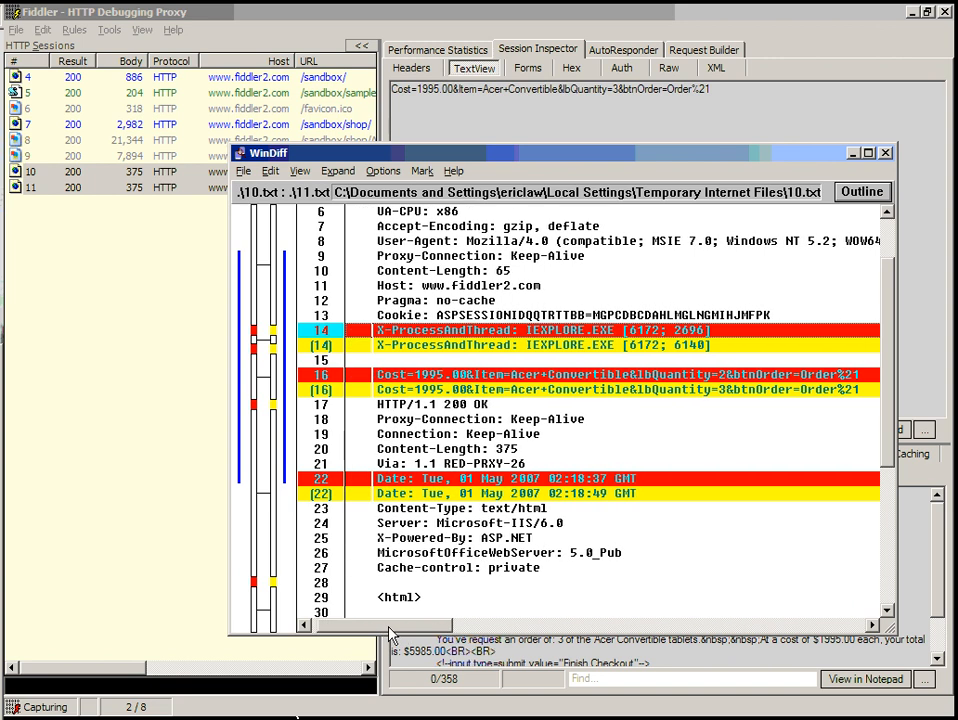
mouse_move(680, 395)
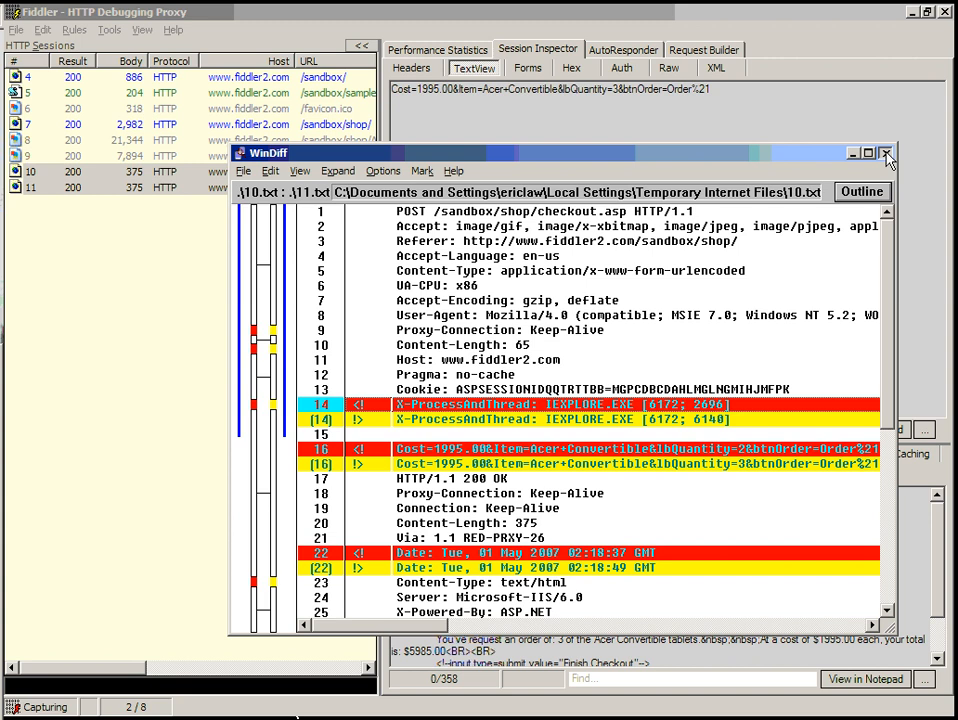
Close WinDiff and view the Rules > Automatic Breakpoints options.
left_click(884, 152)
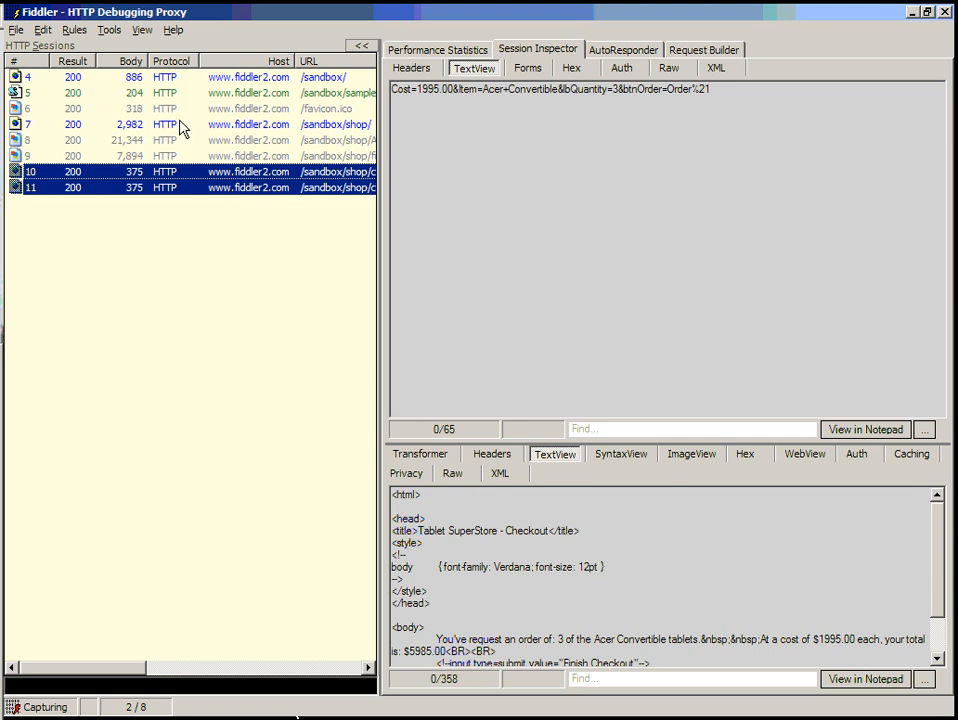
left_click(75, 29)
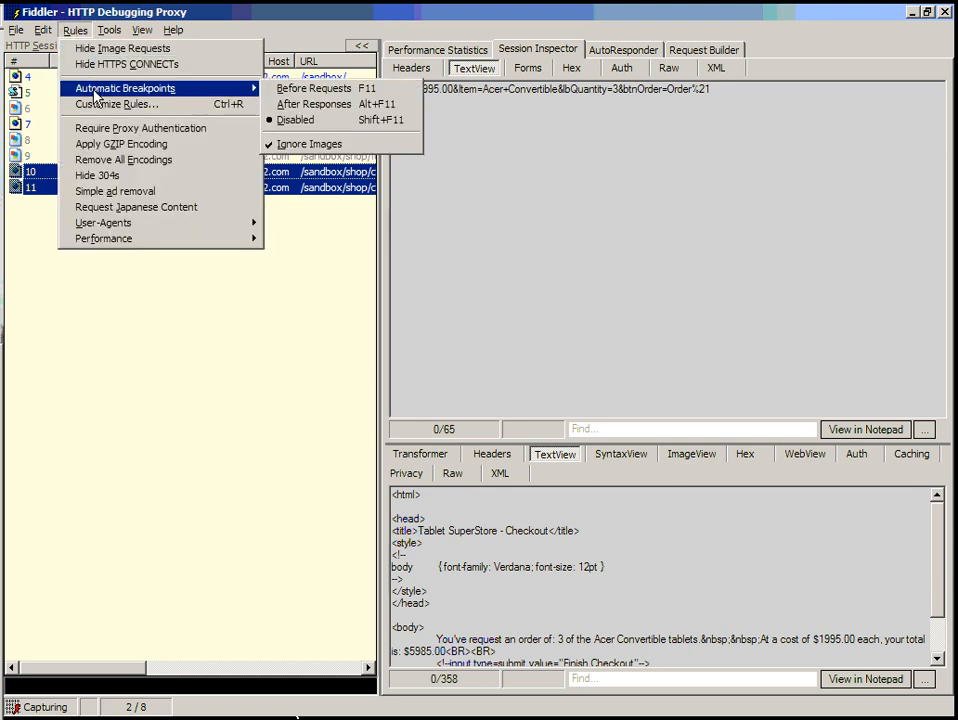
mouse_move(314, 104)
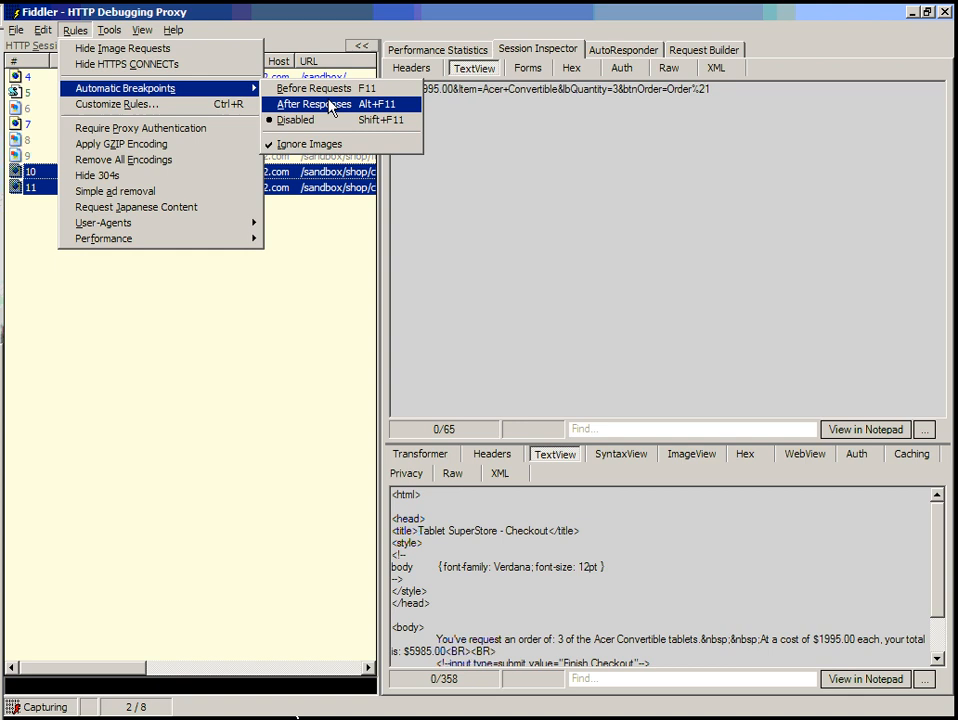
mouse_move(240, 110)
type("bpu")
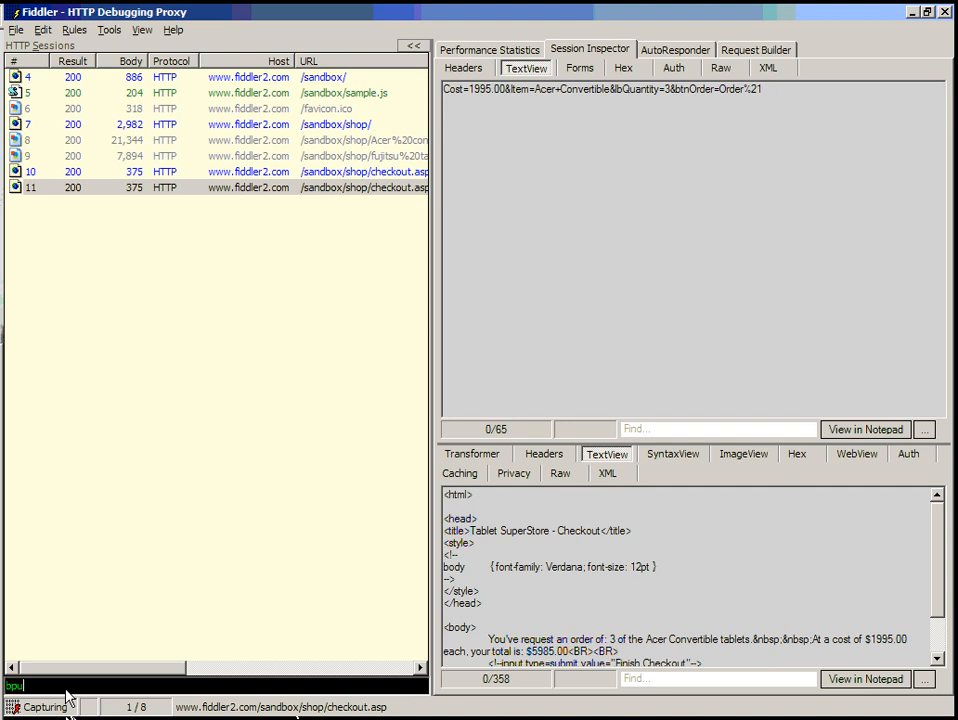
Type a bpu breakpoint command for the sandbox checkout.asp page in QuickExec.
type("after")
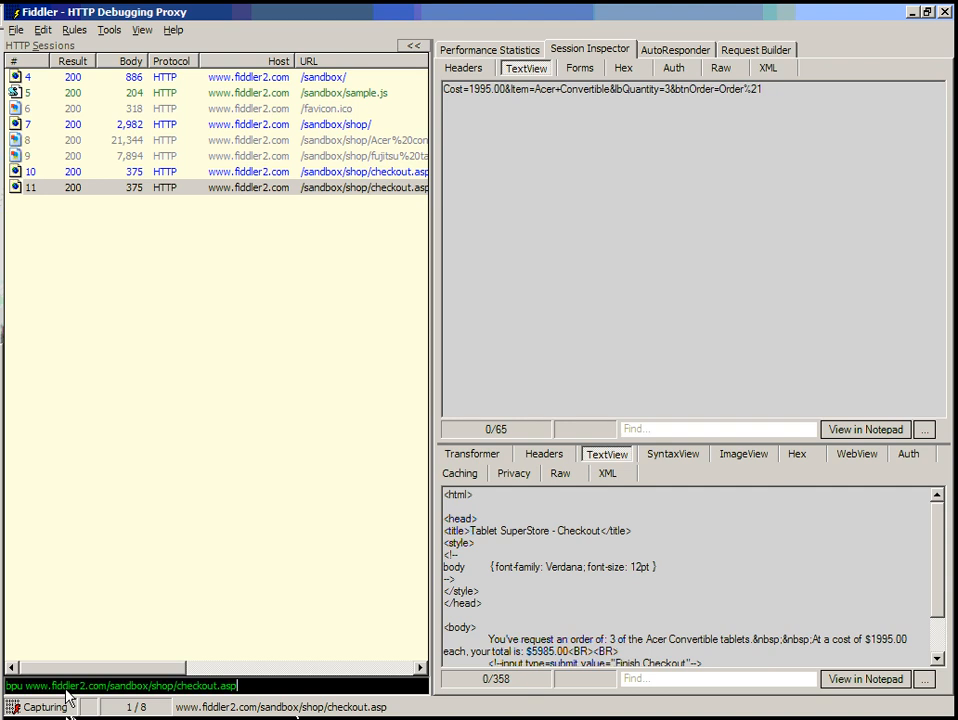
mouse_move(227, 641)
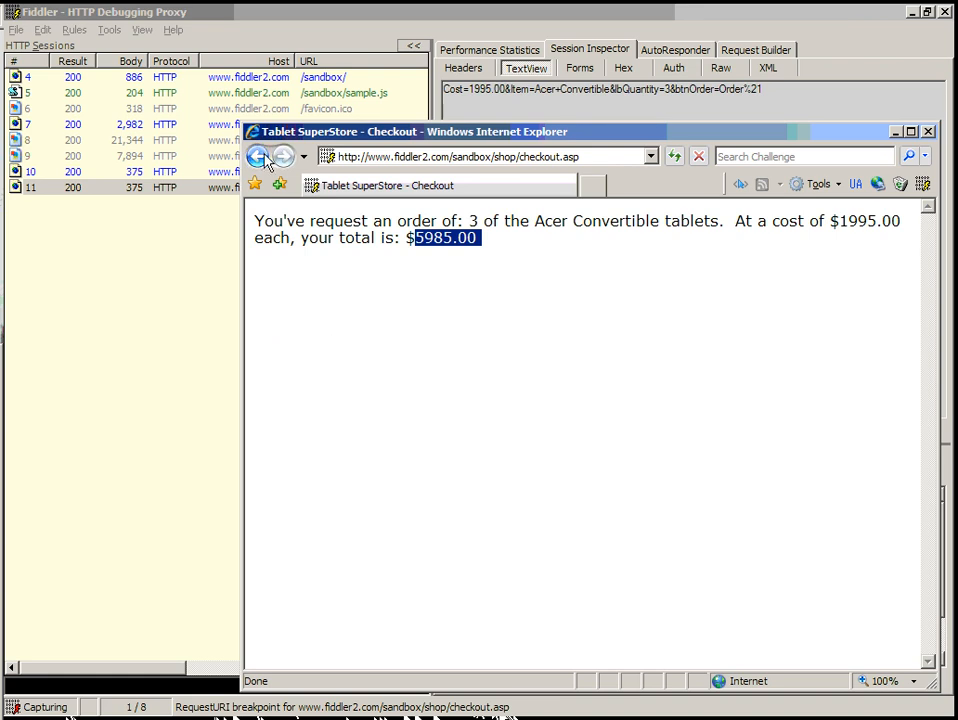
Return to the product page and submit a new 1-tablet order, pausing it at the breakpoint.
left_click(257, 156)
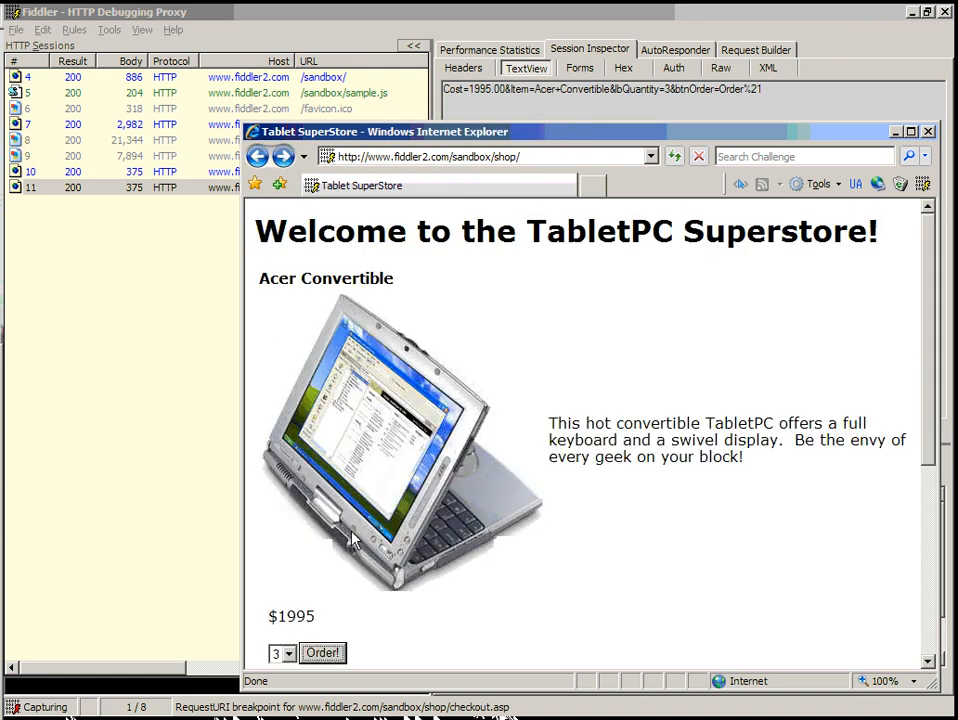
left_click(289, 653)
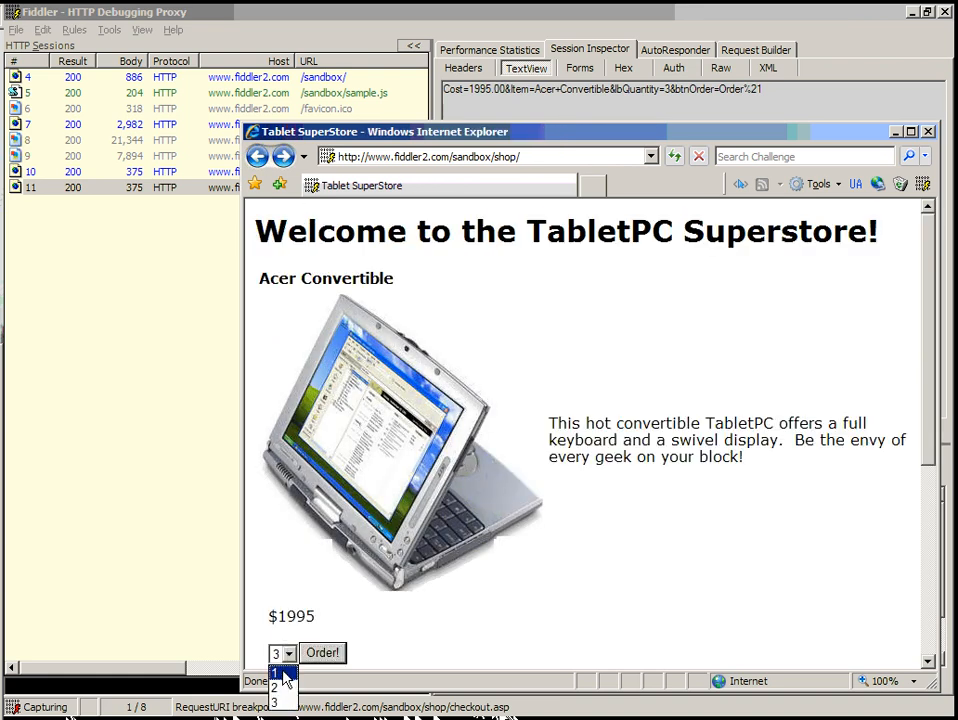
left_click(275, 673)
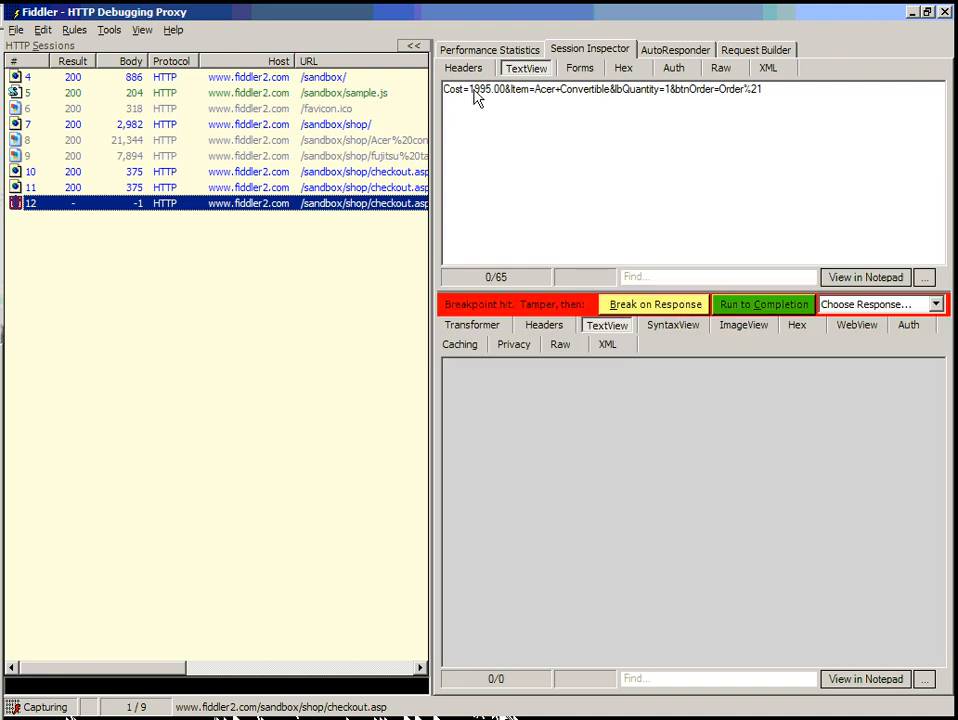
left_click(463, 67)
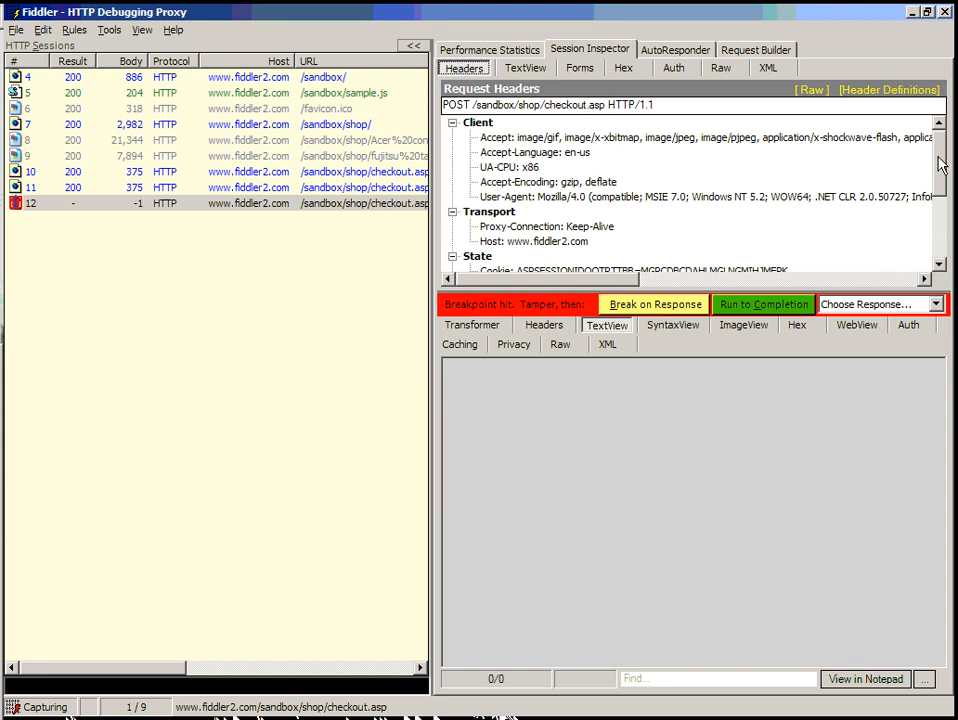
scroll("down", 3)
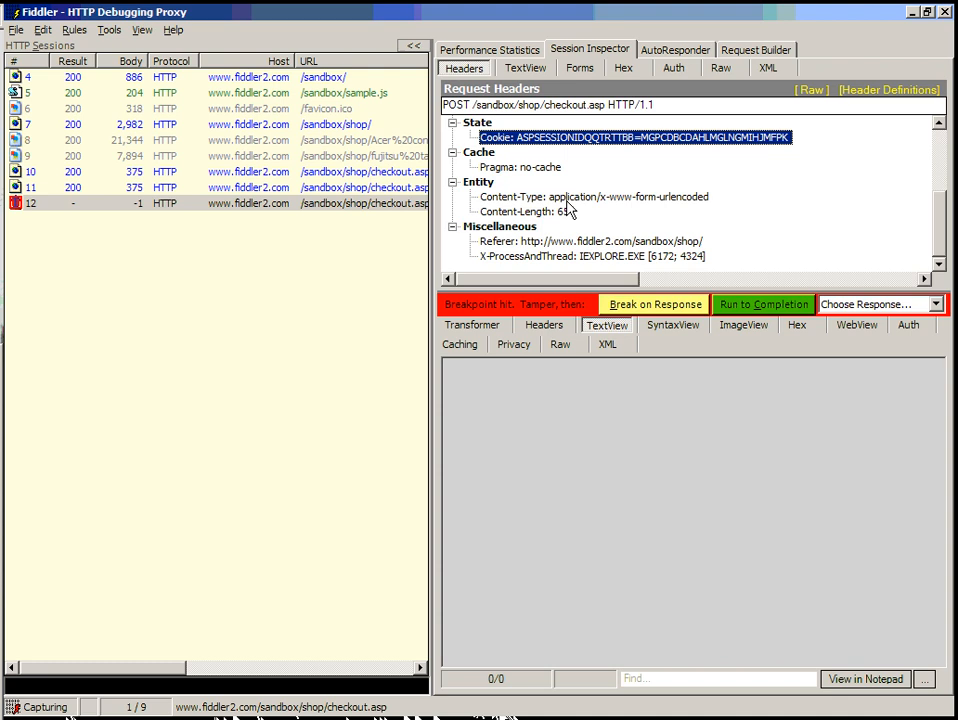
left_click(590, 241)
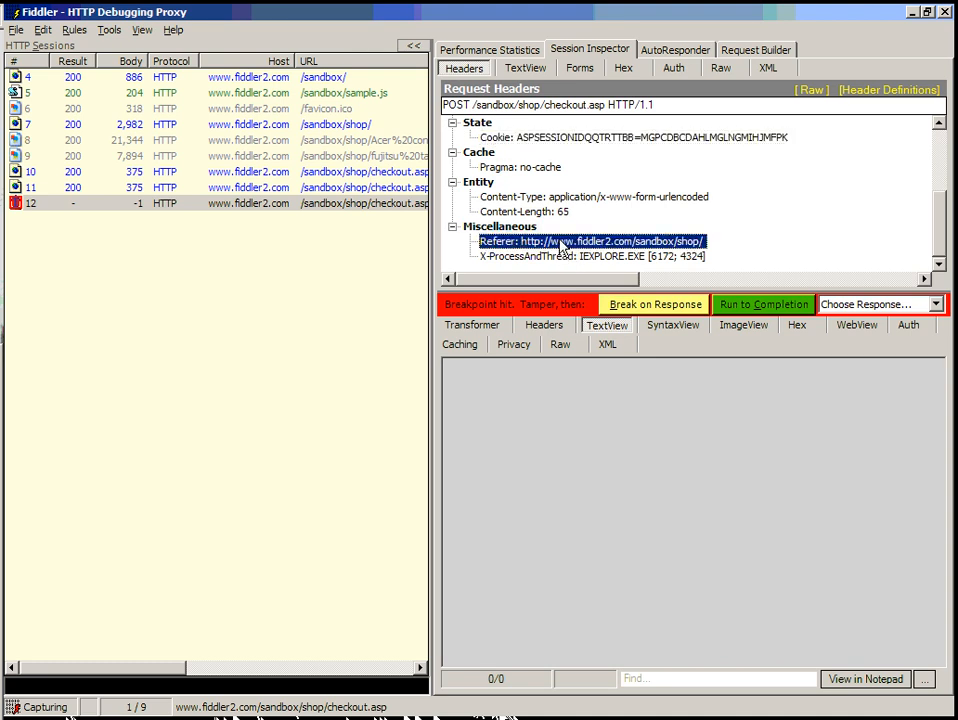
double_click(591, 241)
type("http://www.fiddlertool.com/sandbox/shop/")
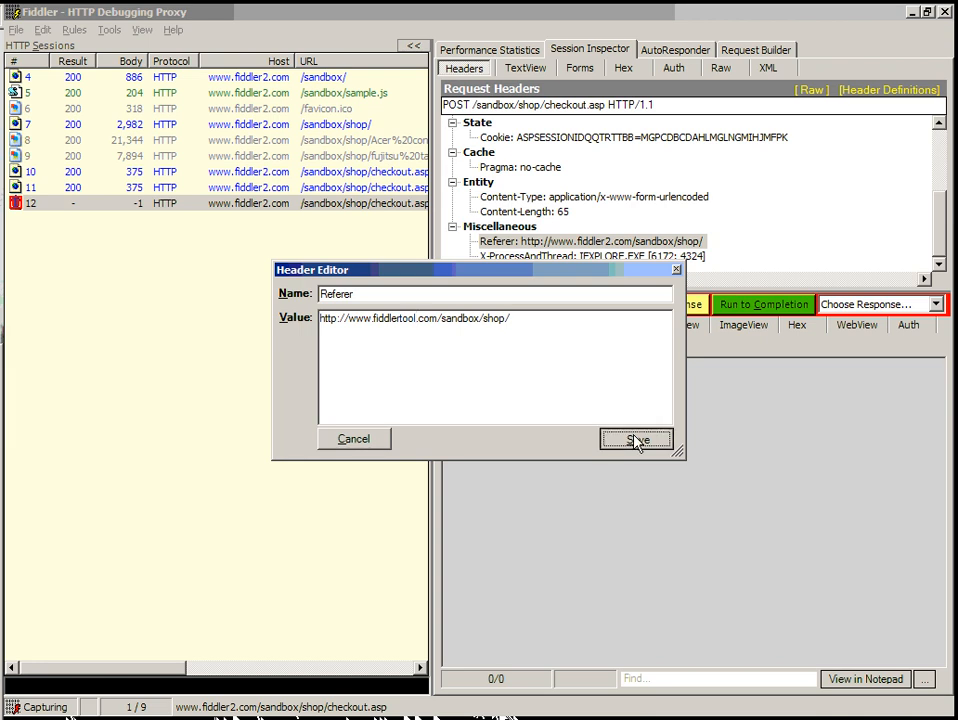
left_click(636, 439)
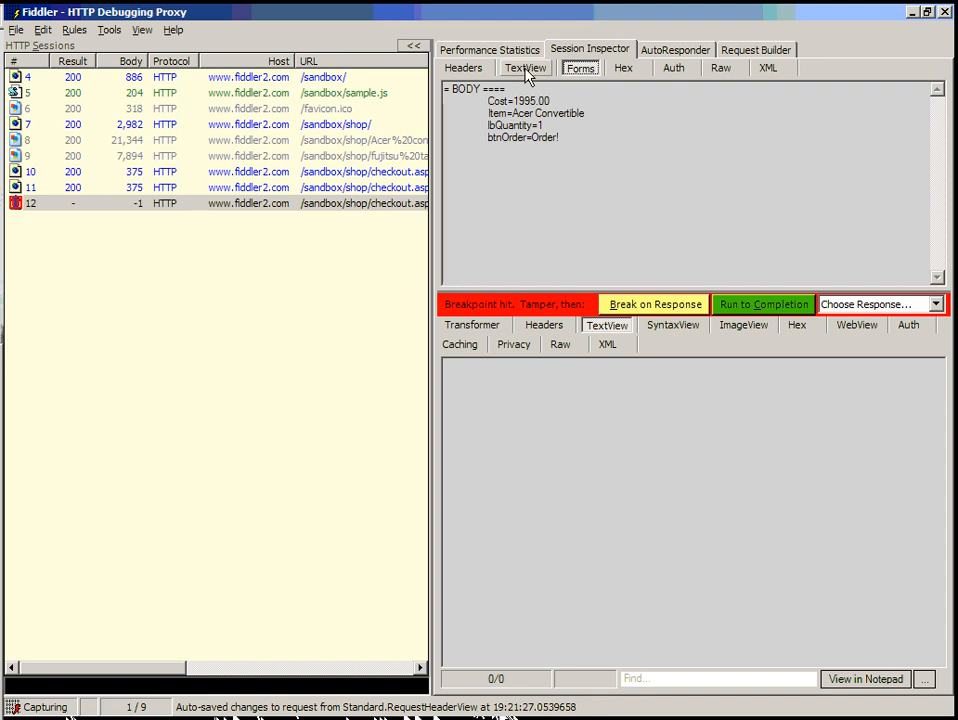
In TextView, set Cost 5.00, item 'Acer Convertible Hacked', quantity 10, then run to completion.
left_click(525, 68)
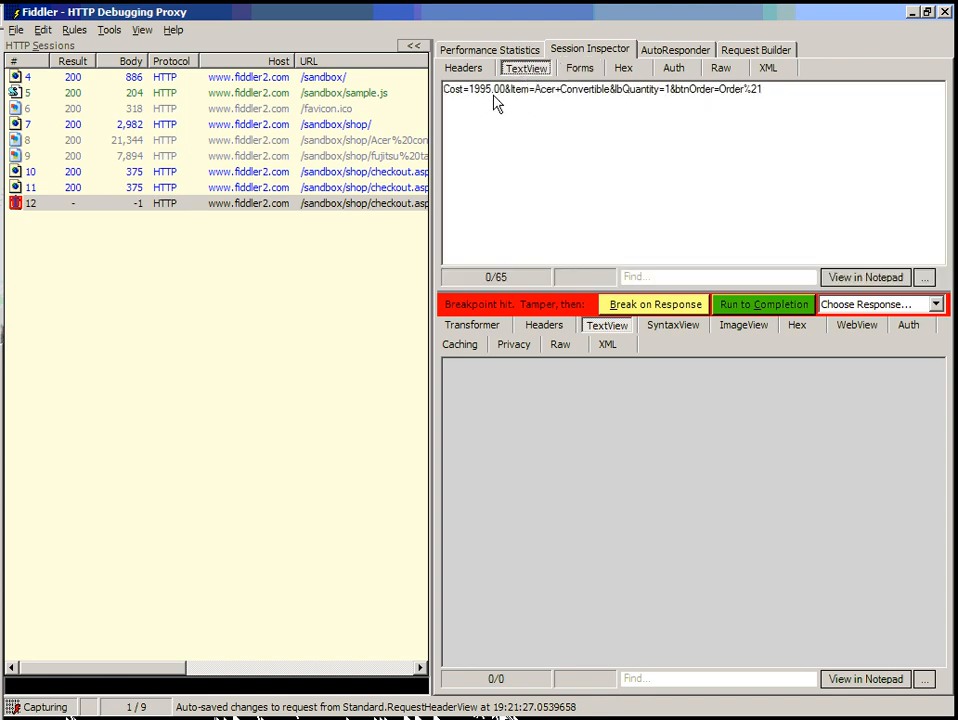
double_click(473, 89)
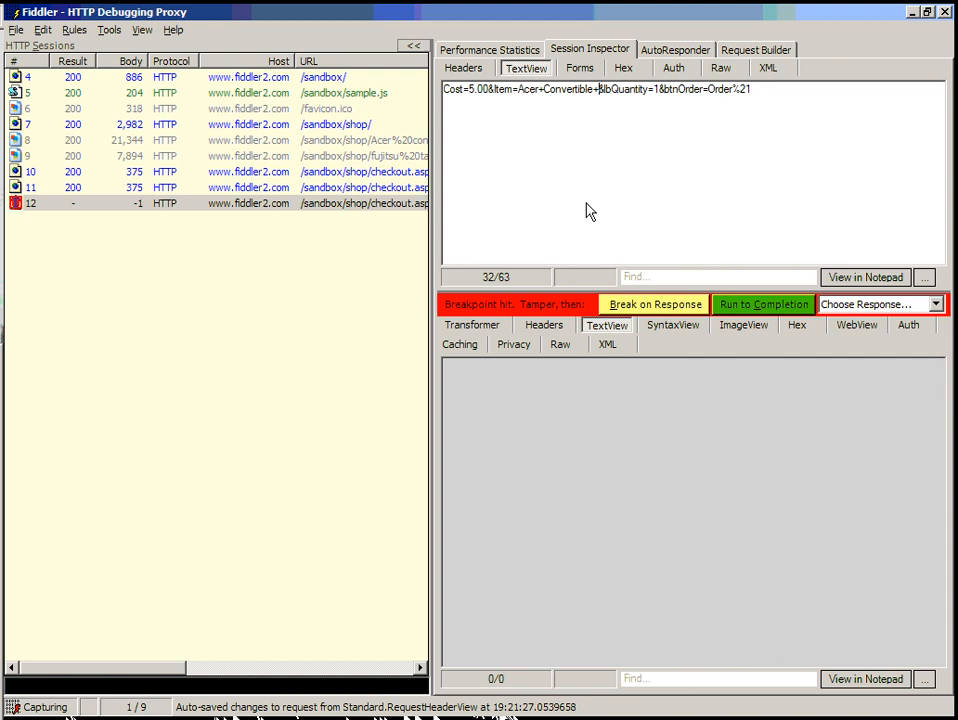
type("Ha")
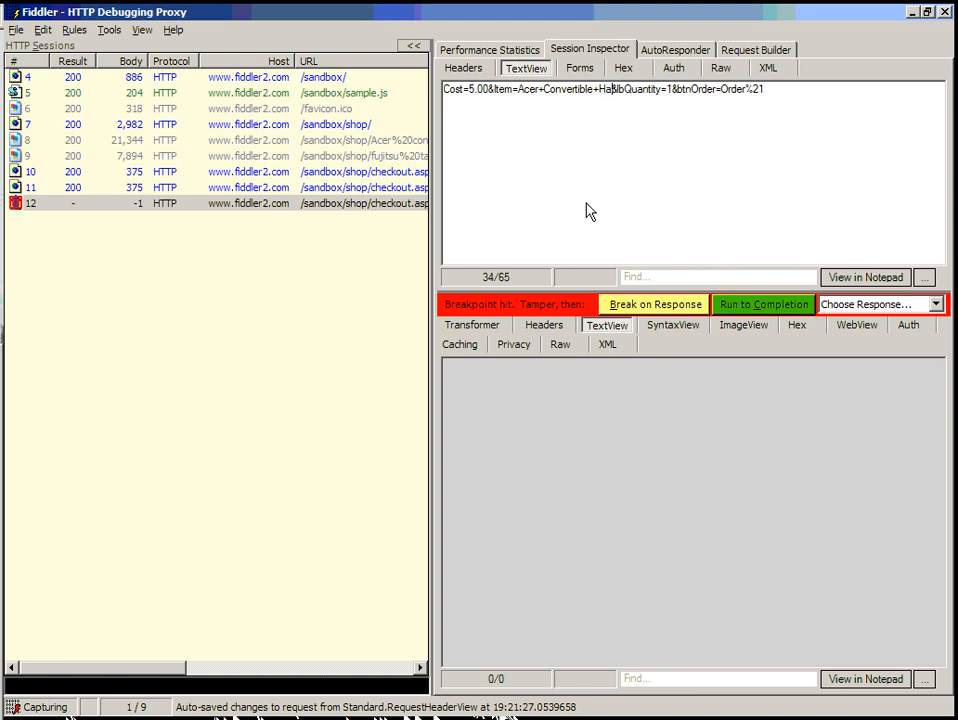
type("Hacked")
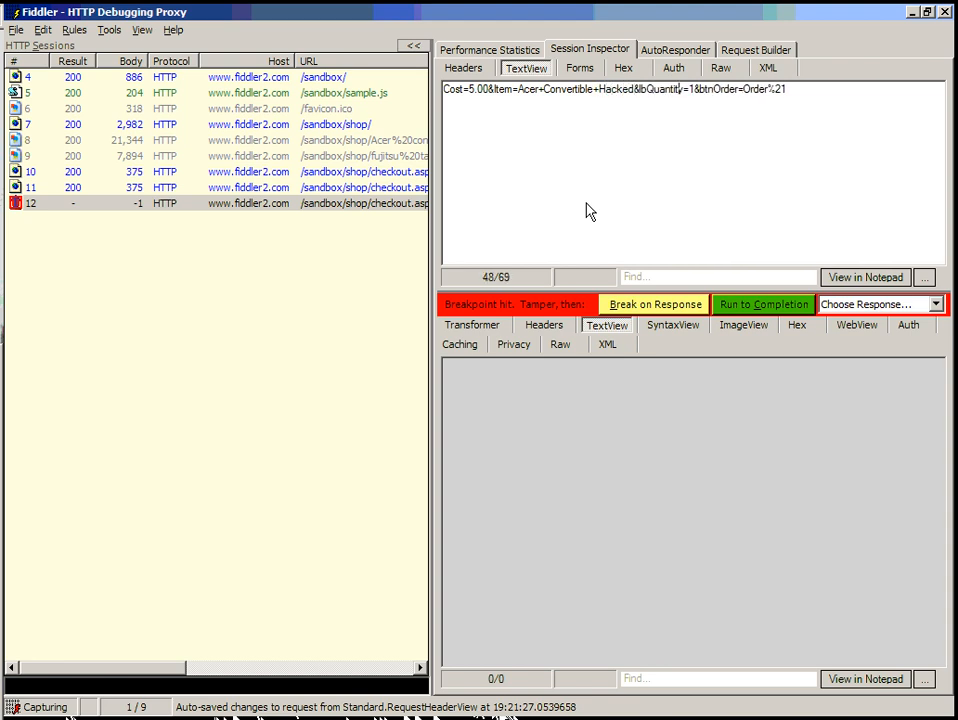
type("0")
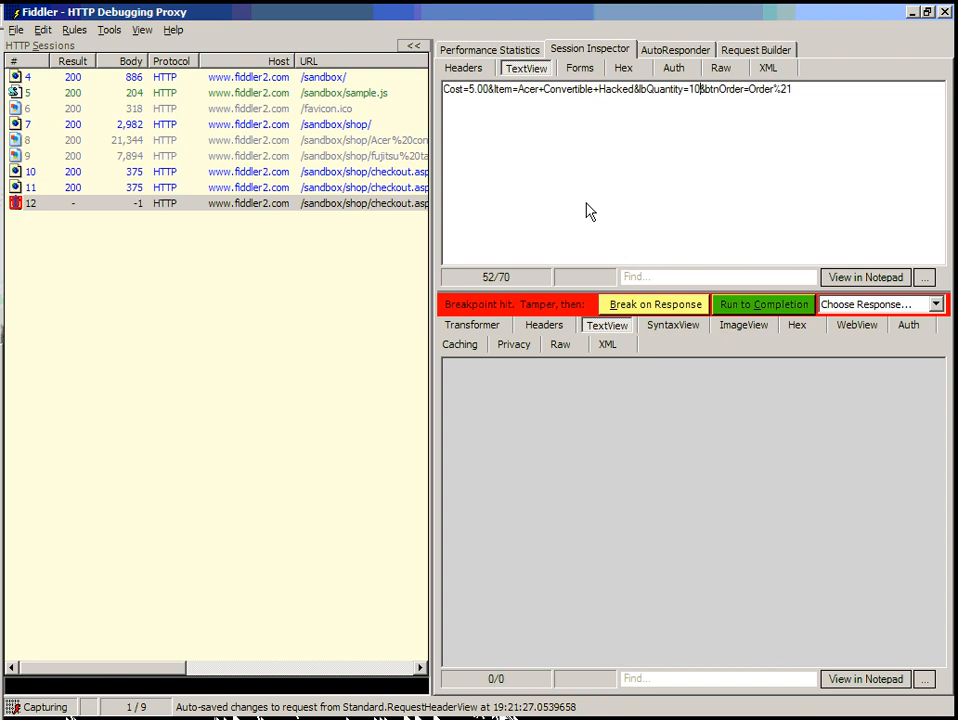
mouse_move(665, 213)
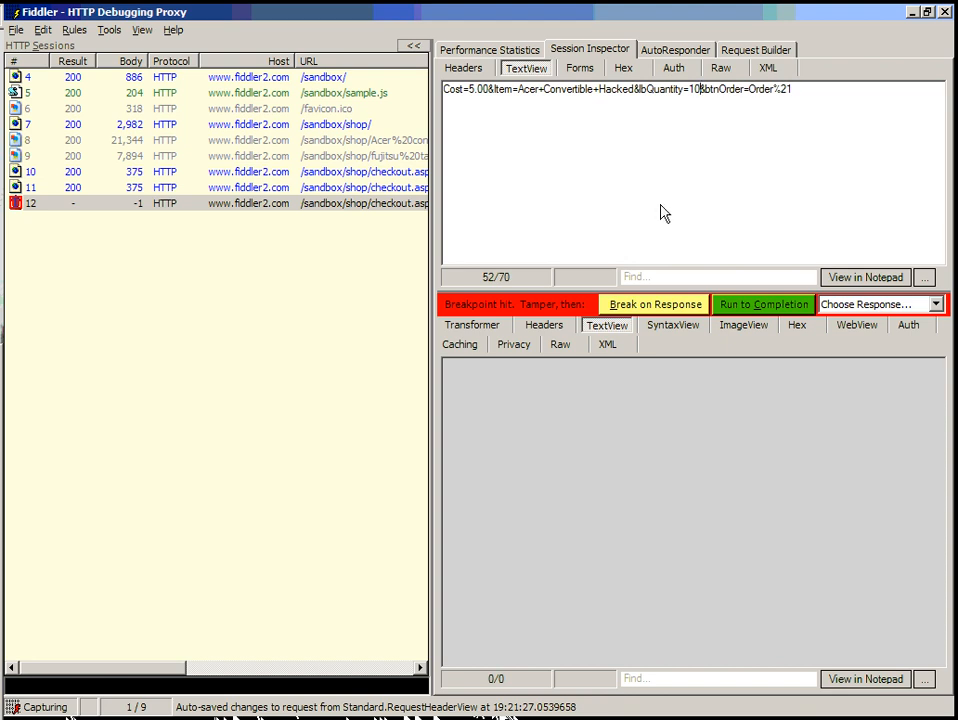
mouse_move(659, 213)
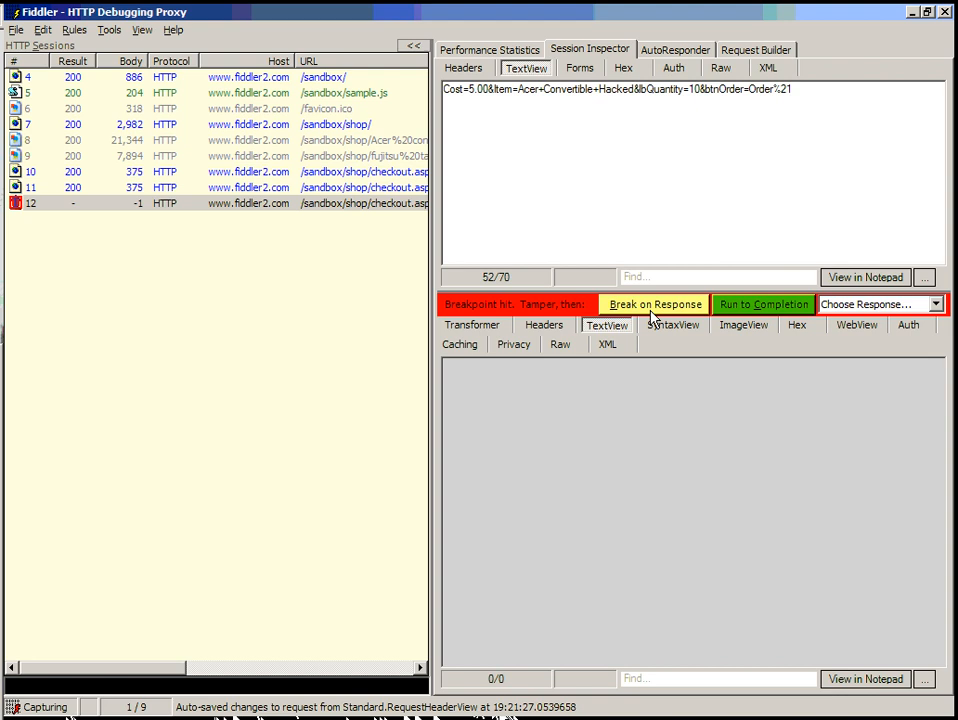
mouse_move(743, 318)
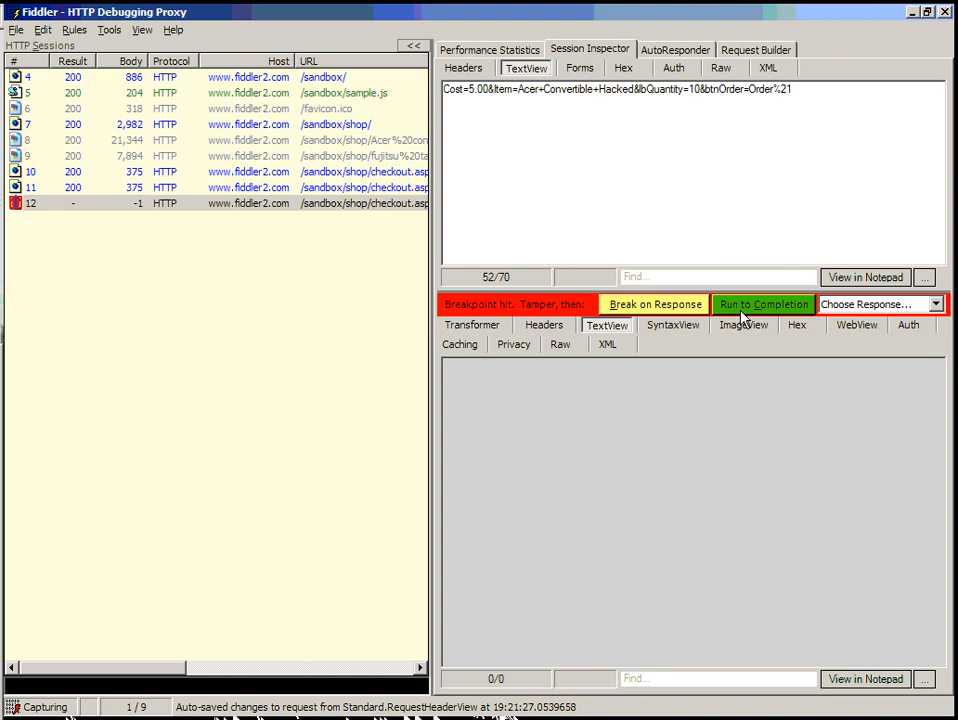
left_click(763, 304)
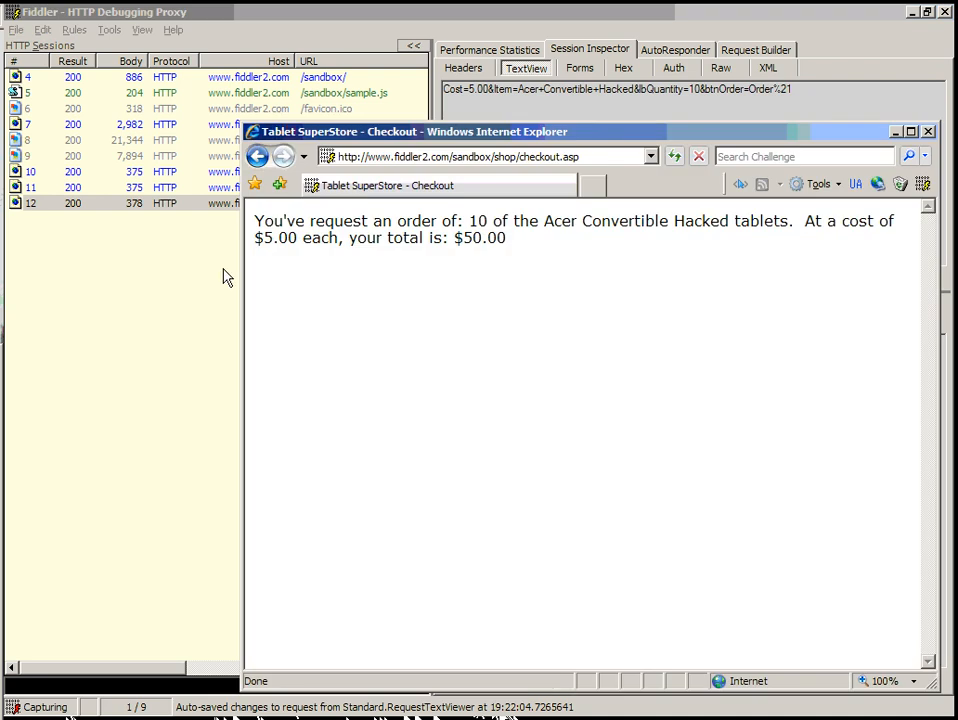
mouse_move(557, 233)
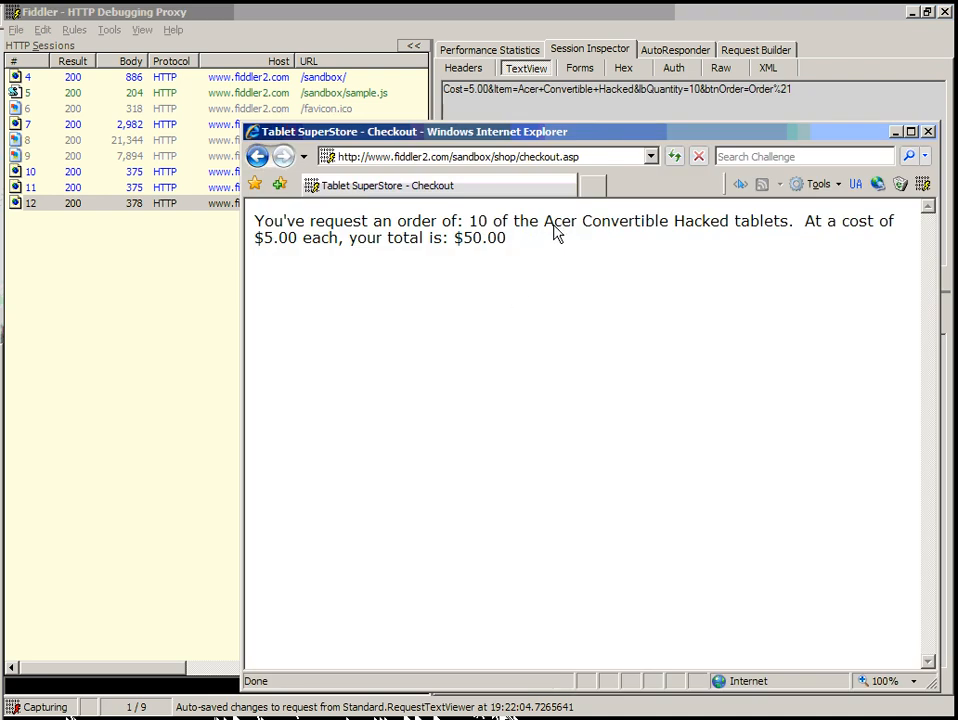
Review the checkout page confirming 10 Acer Convertible Hacked tablets totalling $50.00.
left_click_drag(544, 221, 788, 221)
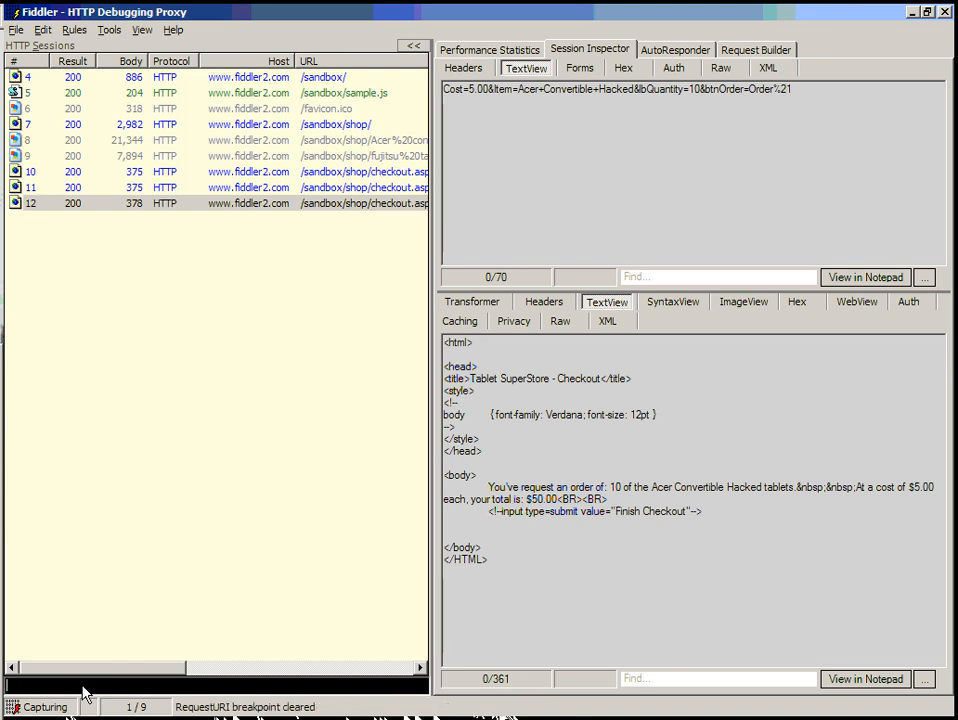
type("bpu")
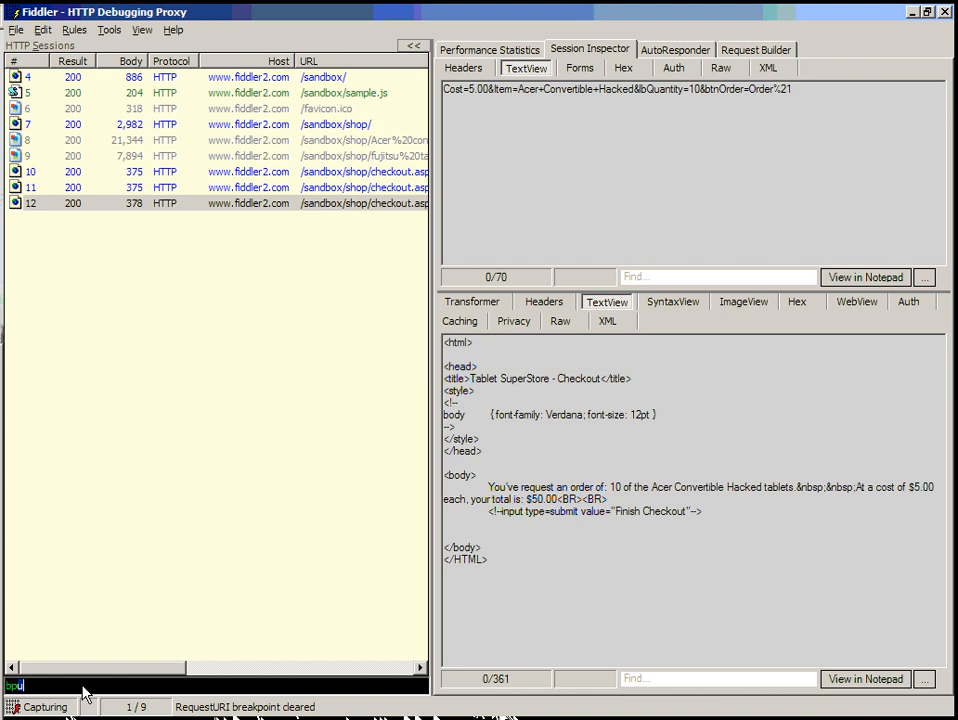
type("after")
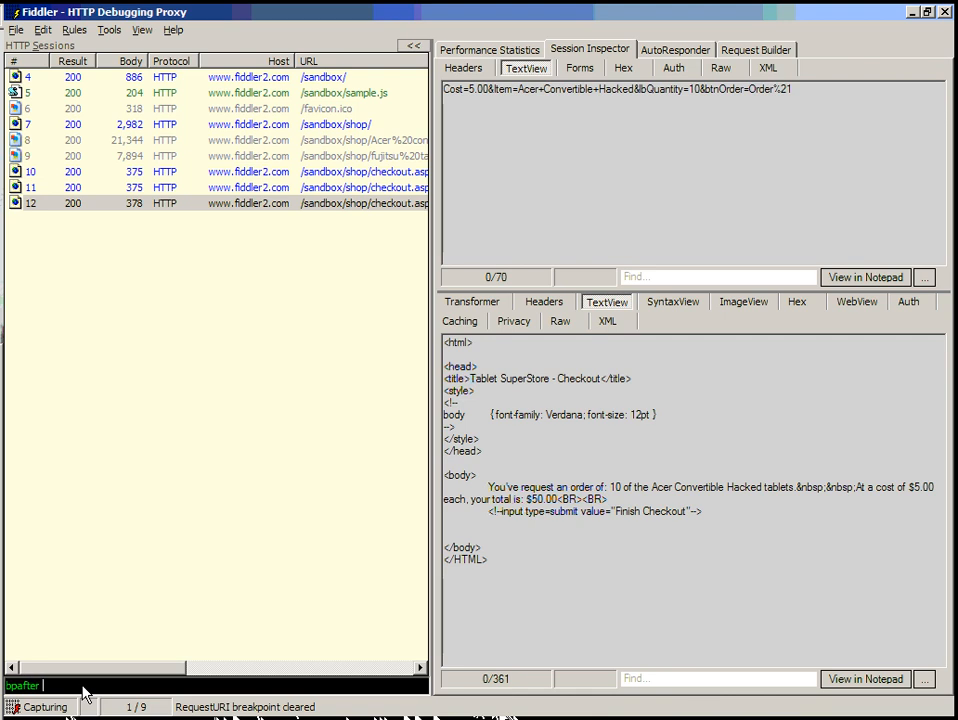
type("www.fiddler2.com/sandbox/shop/checkout.asp")
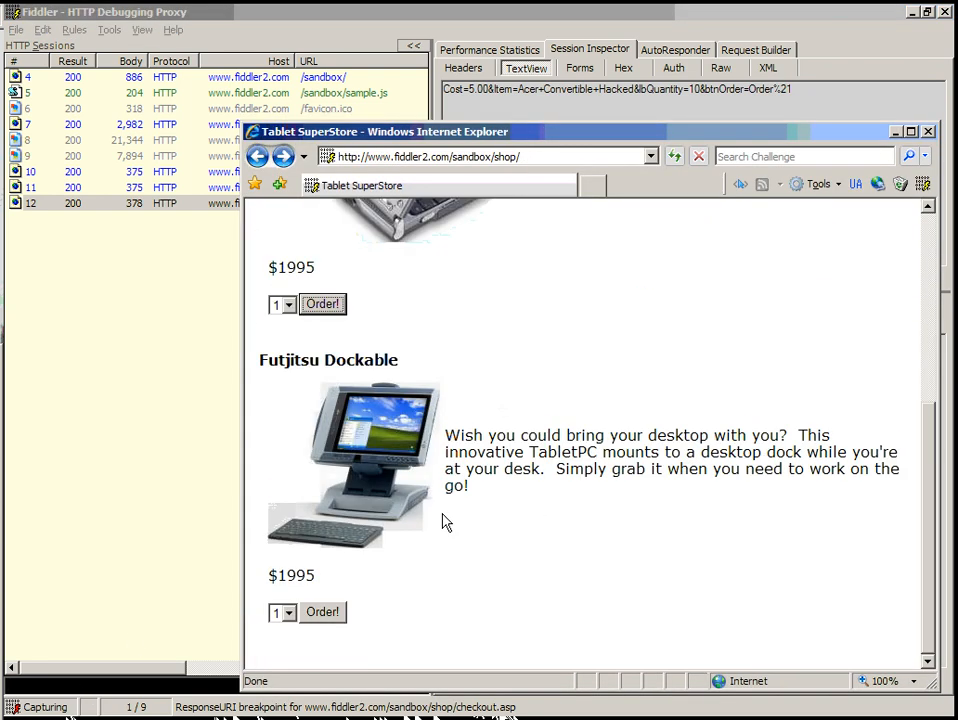
Order two Futjitsu Dockable tablets by setting the quantity dropdown to 2.
left_click(291, 612)
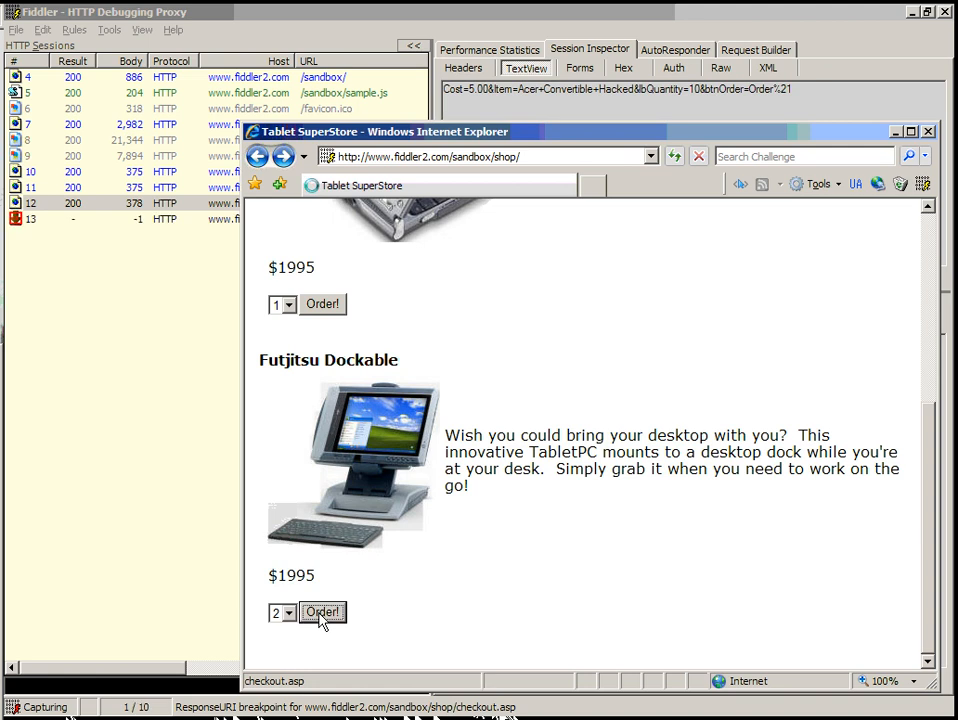
left_click(322, 612)
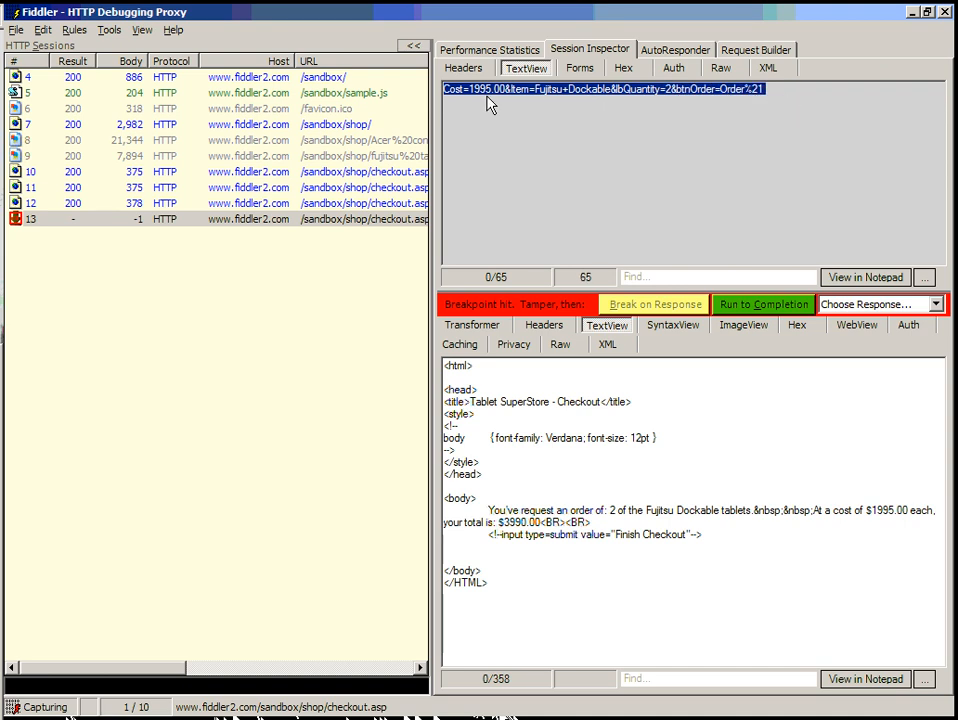
mouse_move(538, 101)
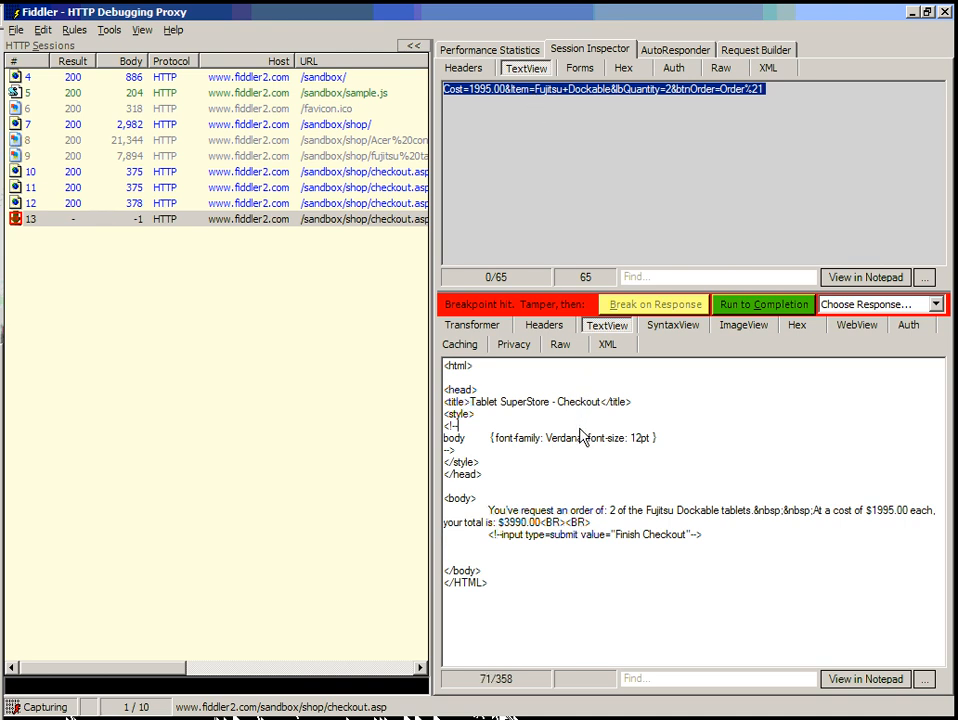
mouse_move(590, 527)
type("Your or")
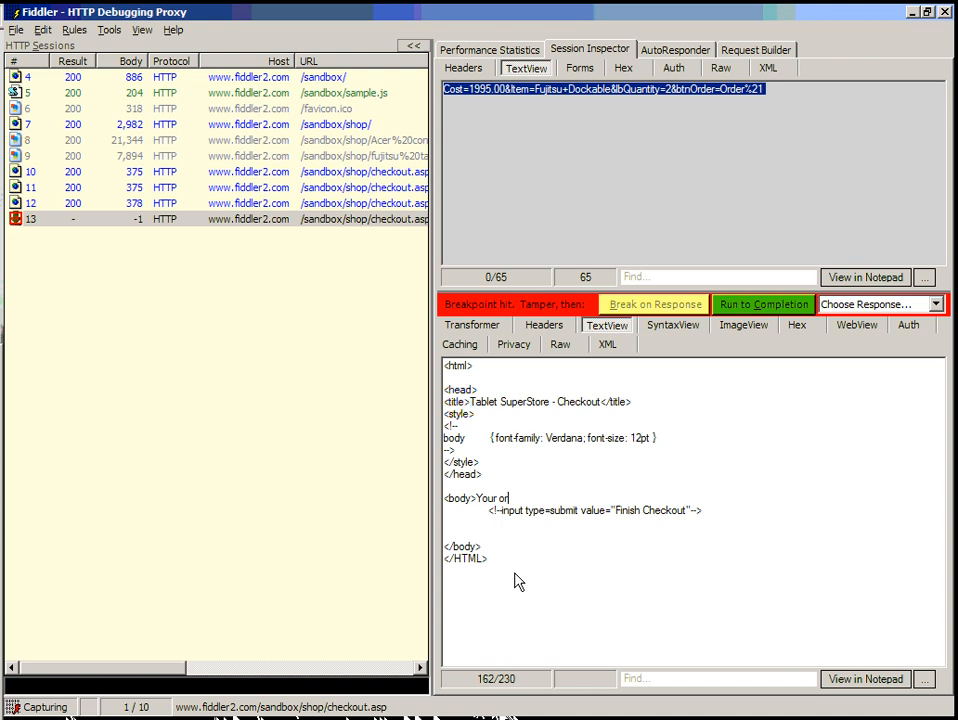
Replace the response body's order message with "Your order was stolen! Bummer!".
type("der was stolen!  Bummer!")
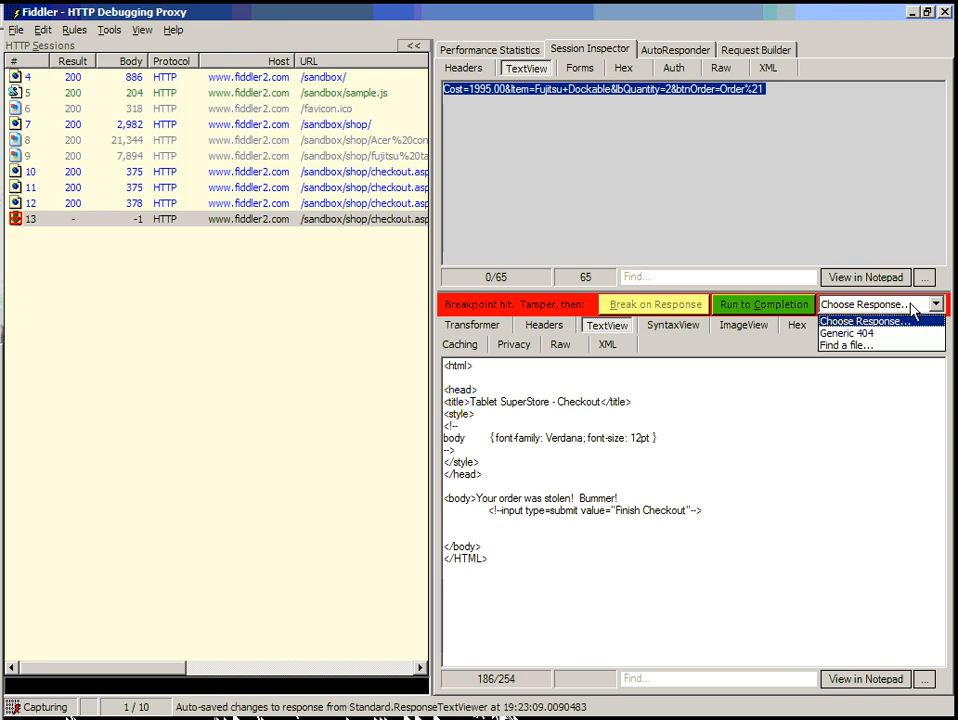
mouse_move(845, 345)
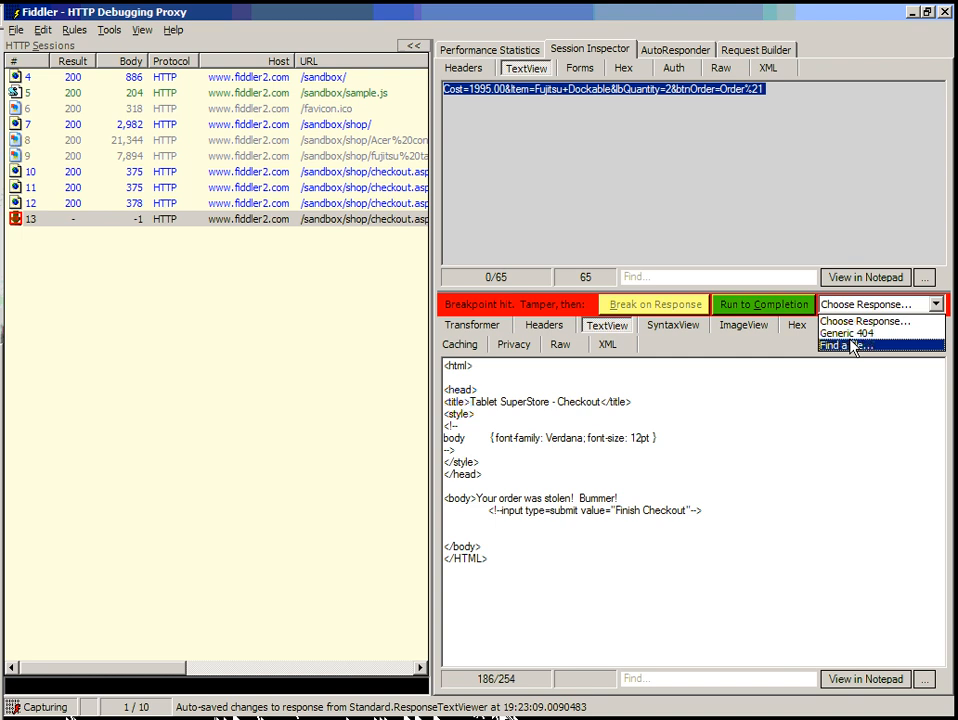
mouse_move(848, 333)
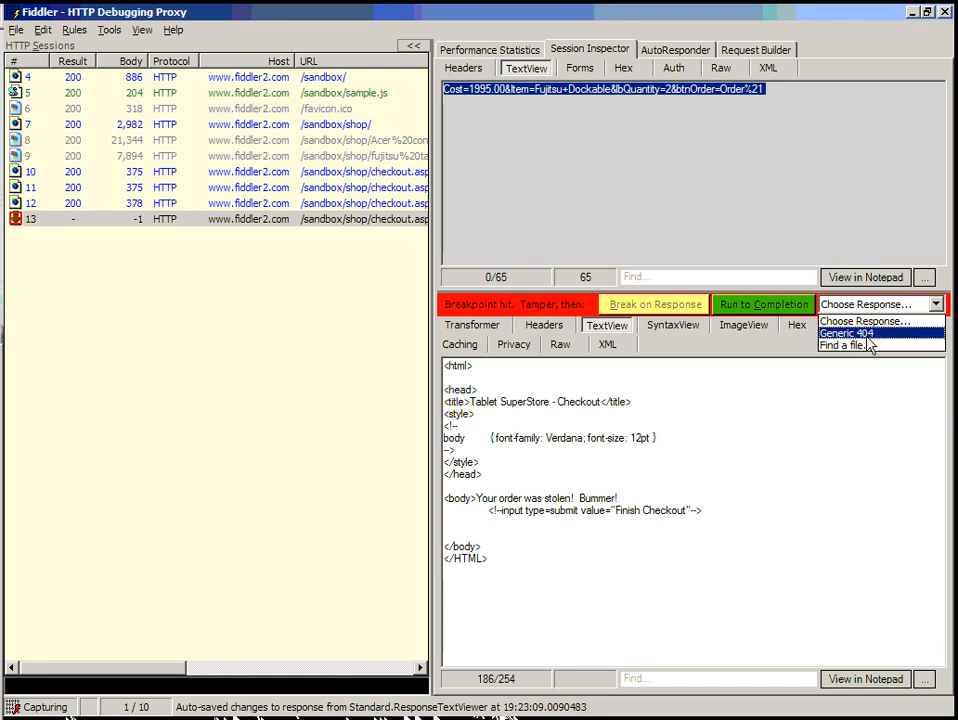
mouse_move(884, 345)
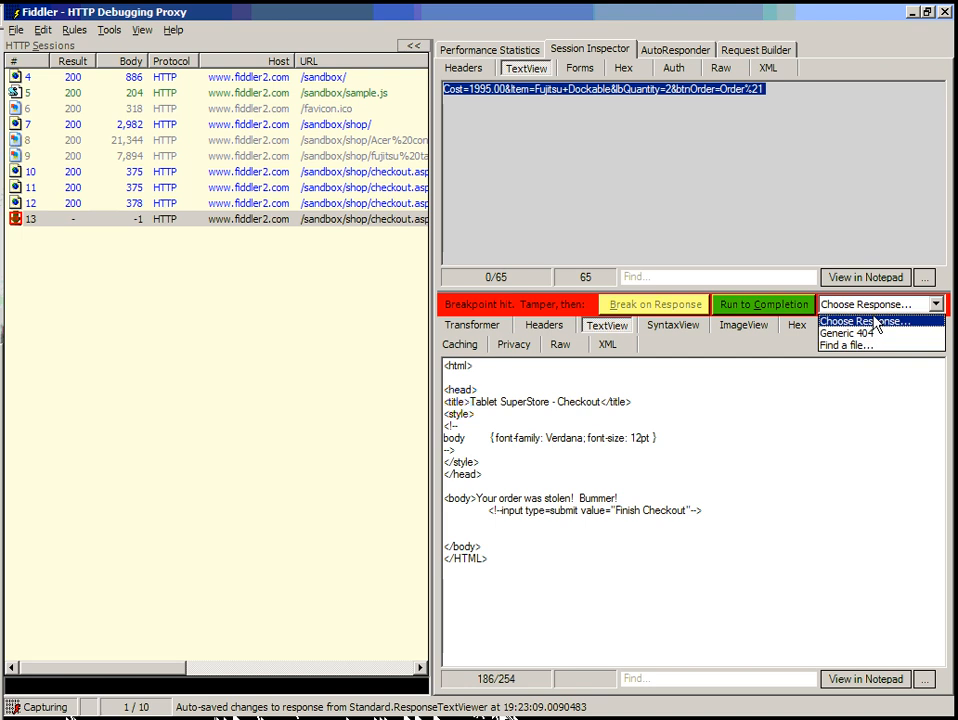
Place the edit point in the paused response's markup, keeping the stolen-order message.
left_click(880, 304)
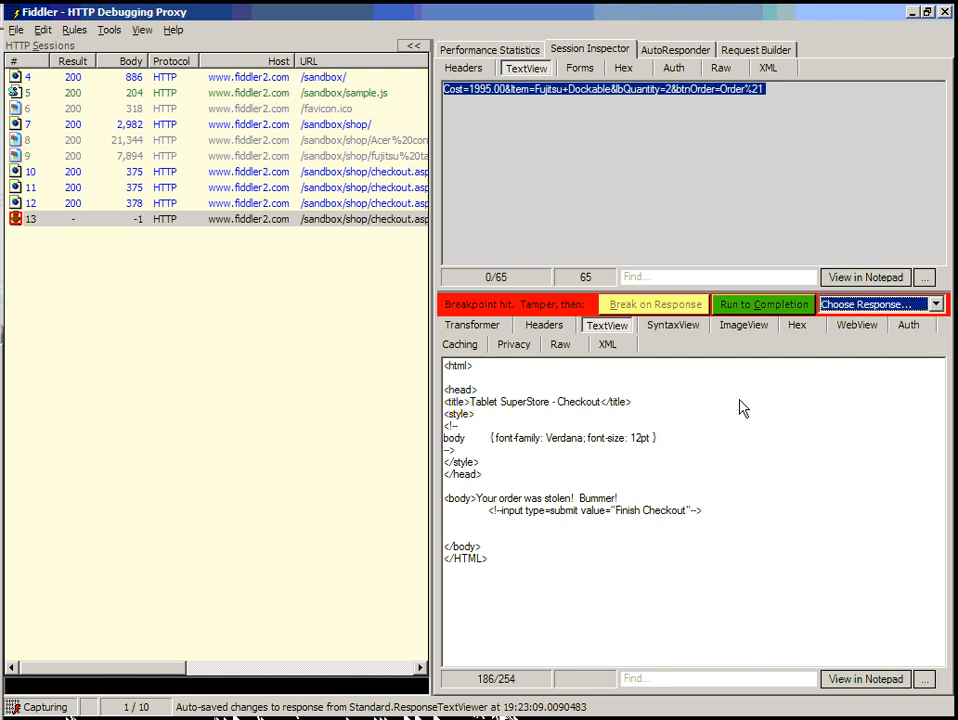
mouse_move(617, 505)
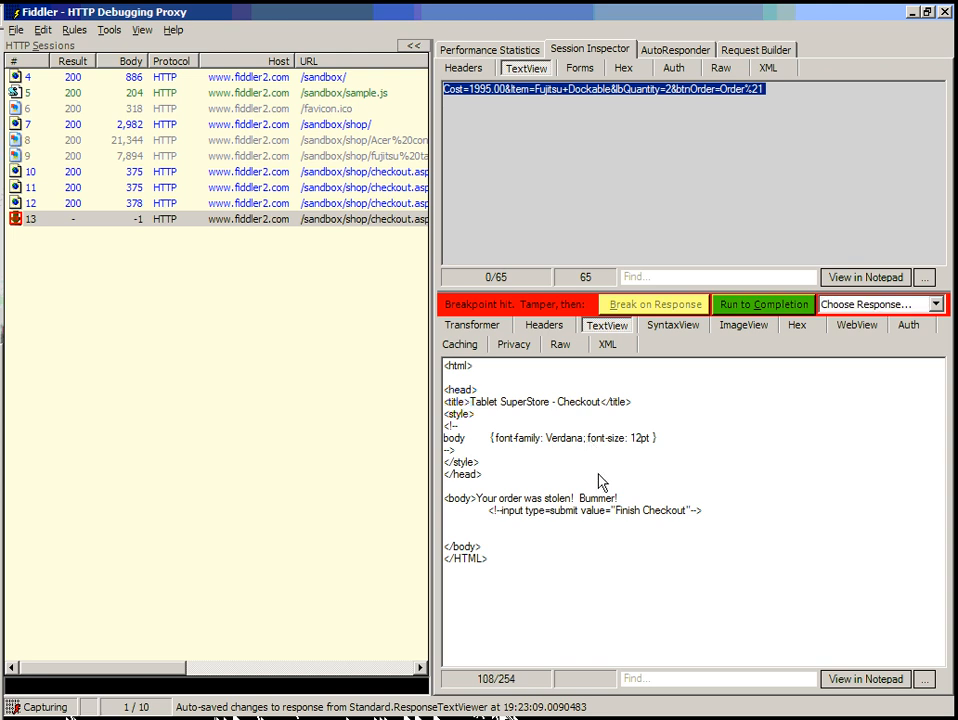
Add 'font-color:red;' to the response body style and release the response to the browser.
type("font-color:red; font-")
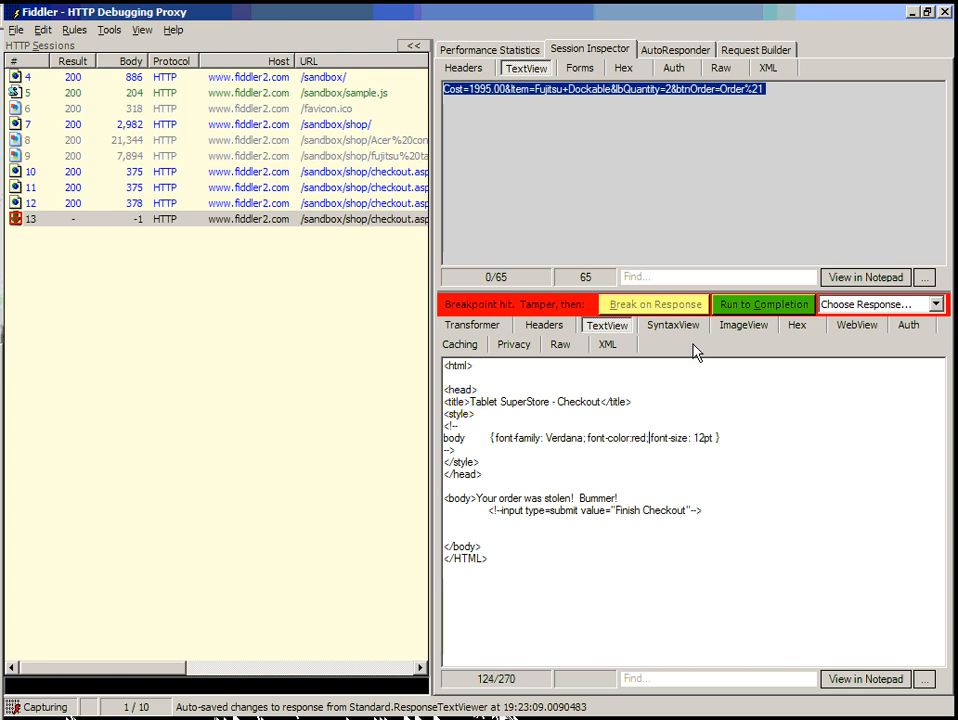
left_click(763, 304)
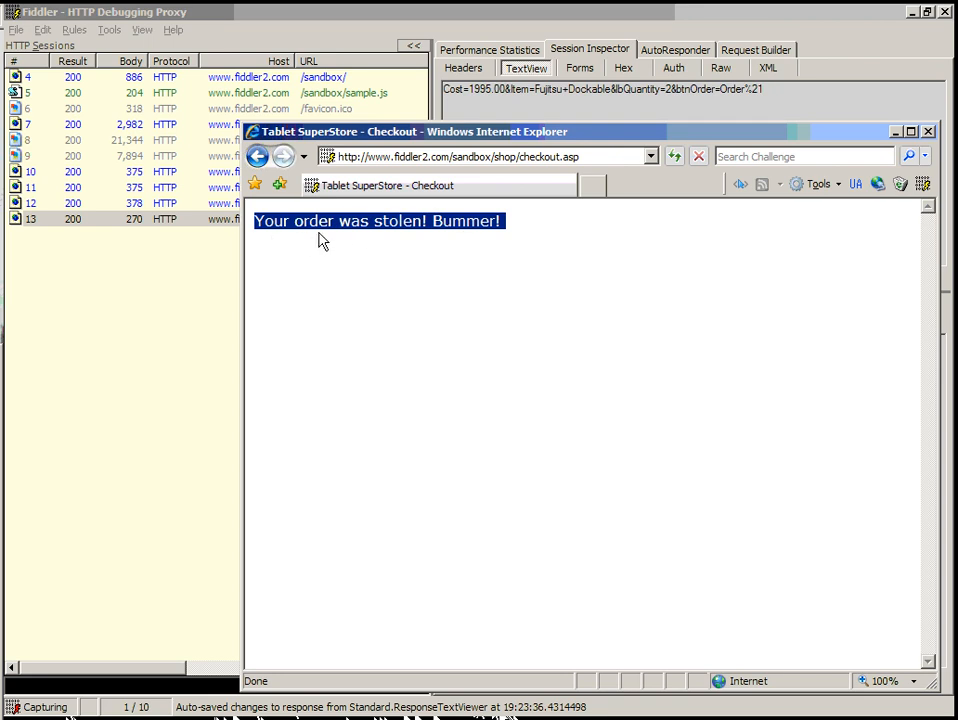
mouse_move(398, 249)
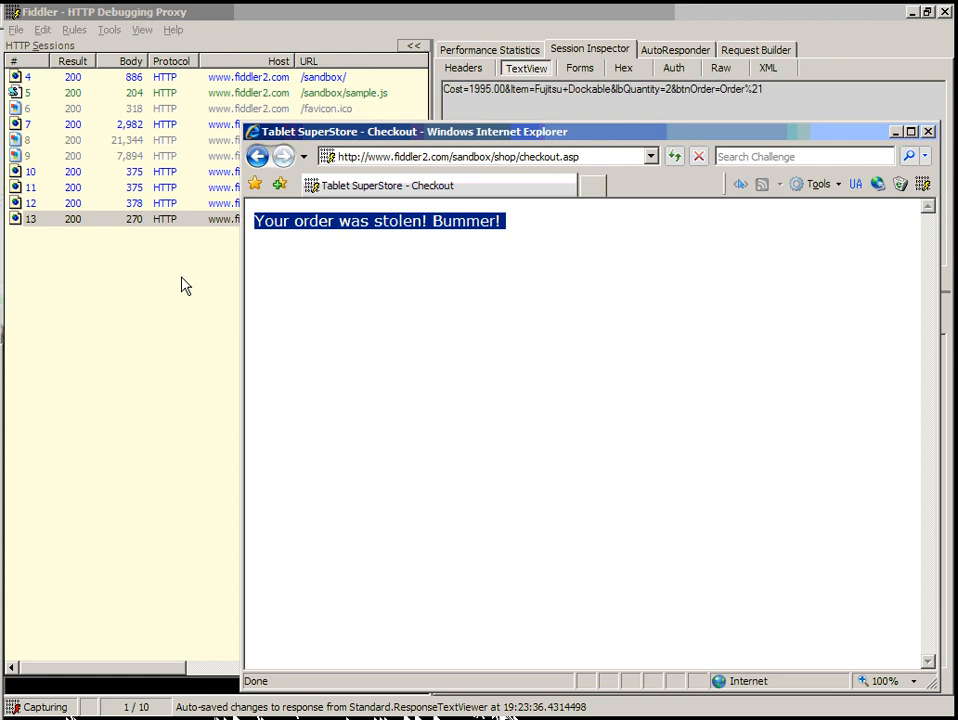
View the stolen-order checkout page, then return to Fiddler's captured sessions.
left_click(926, 131)
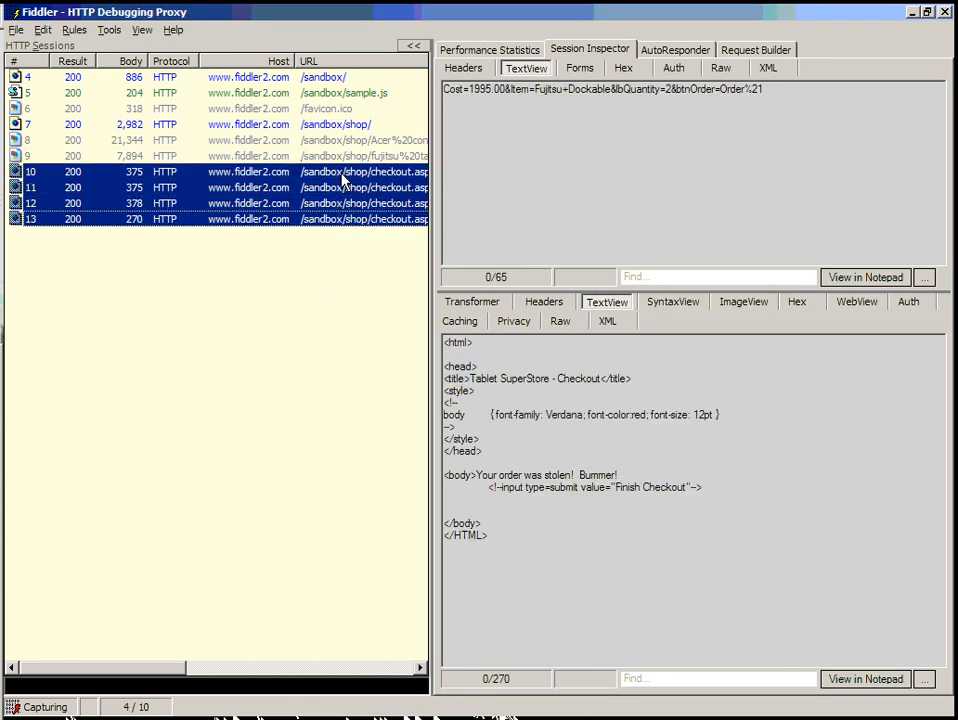
mouse_move(360, 277)
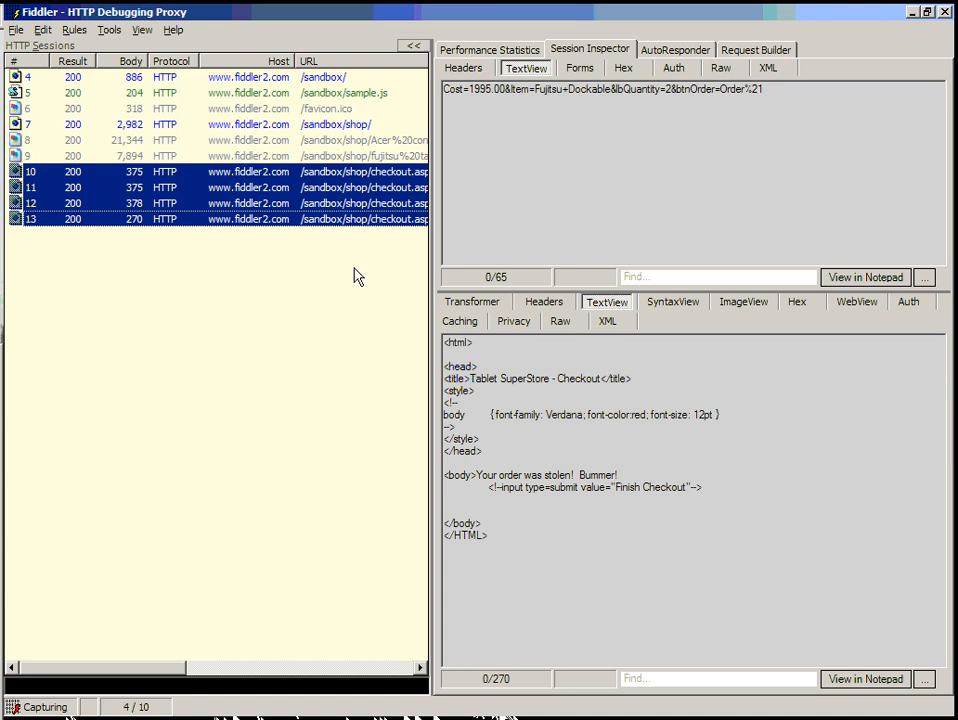
mouse_move(63, 123)
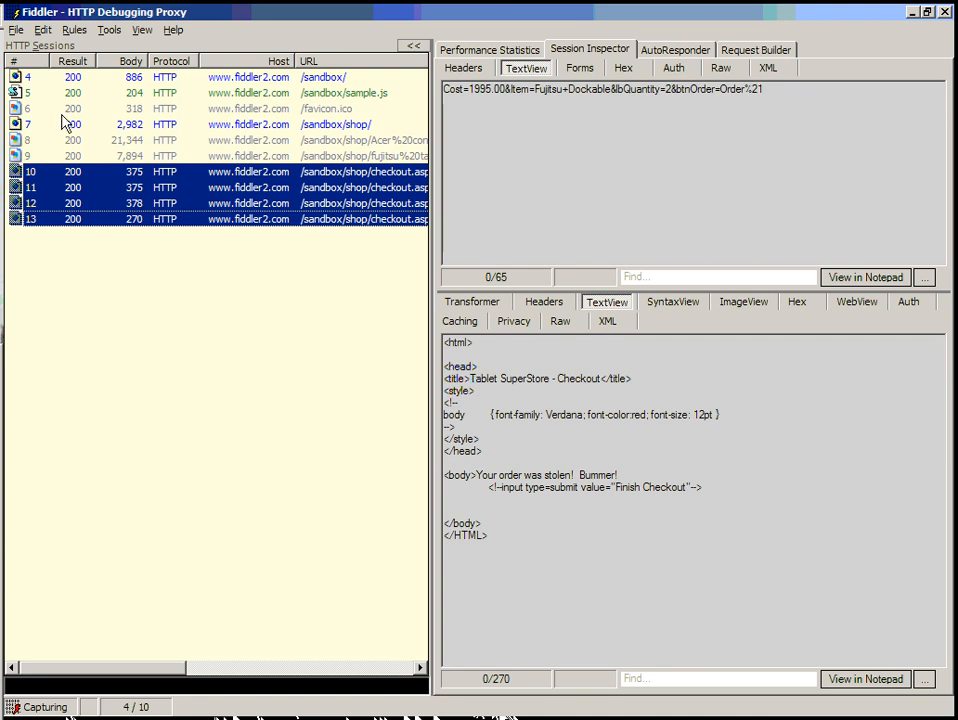
mouse_move(208, 246)
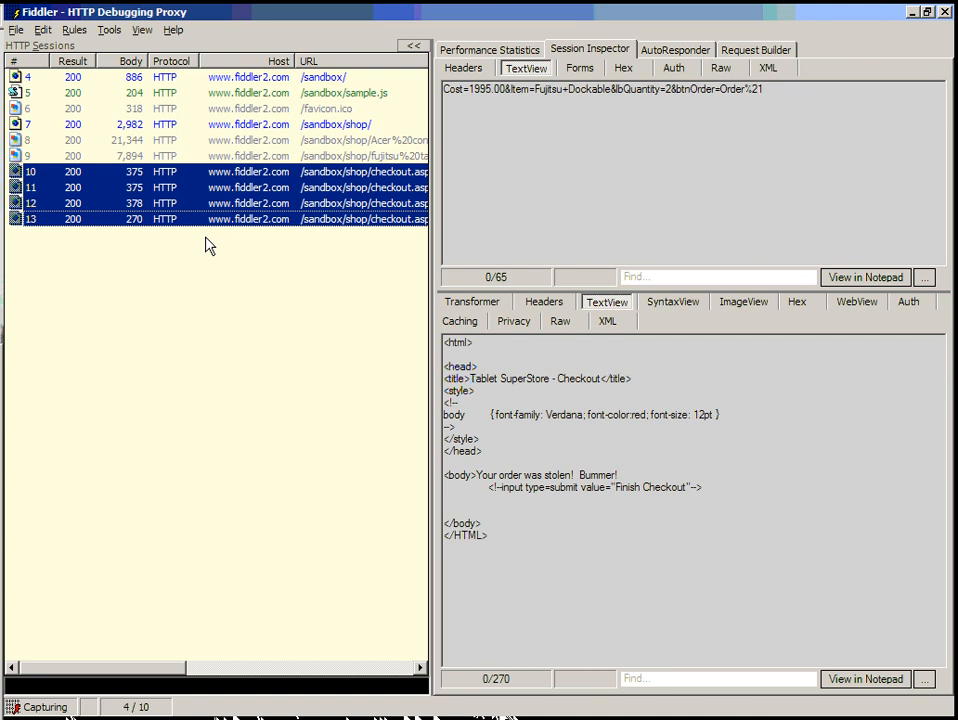
Select only session 13, the Fujitsu Dockable stolen-order checkout session.
left_click(240, 219)
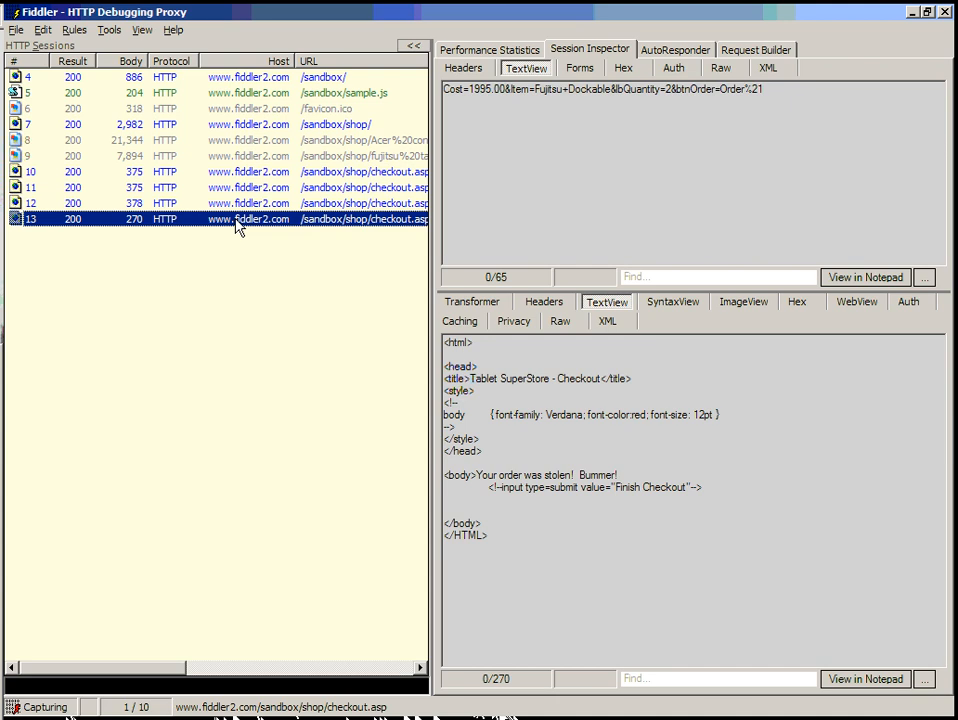
Reissue session 13's request and let session 14 finish with the $3990.00 summary.
right_click(237, 219)
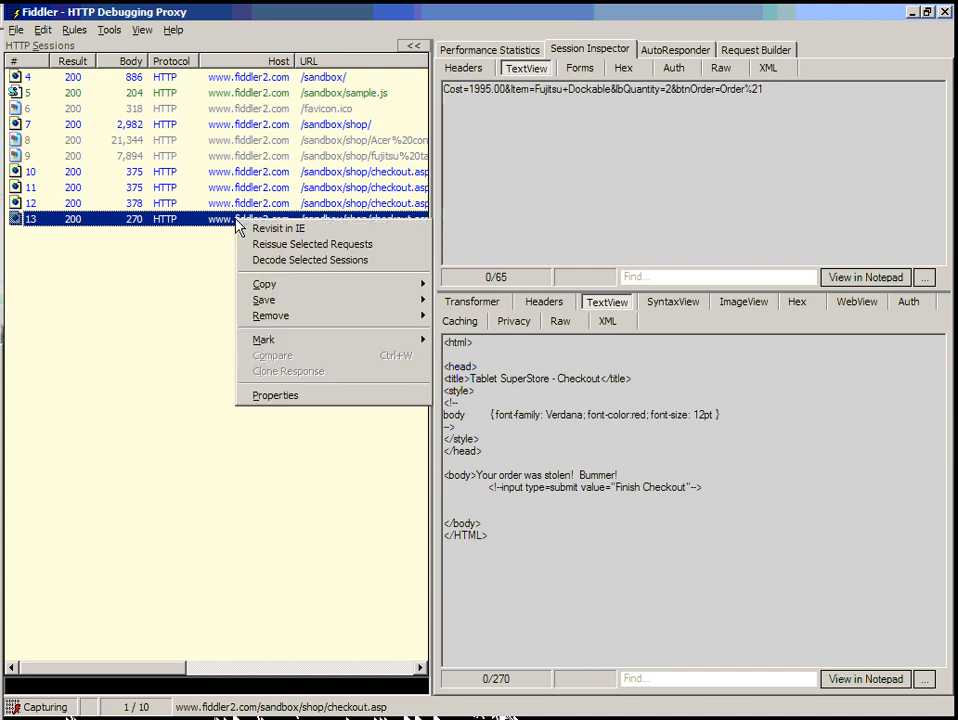
mouse_move(313, 244)
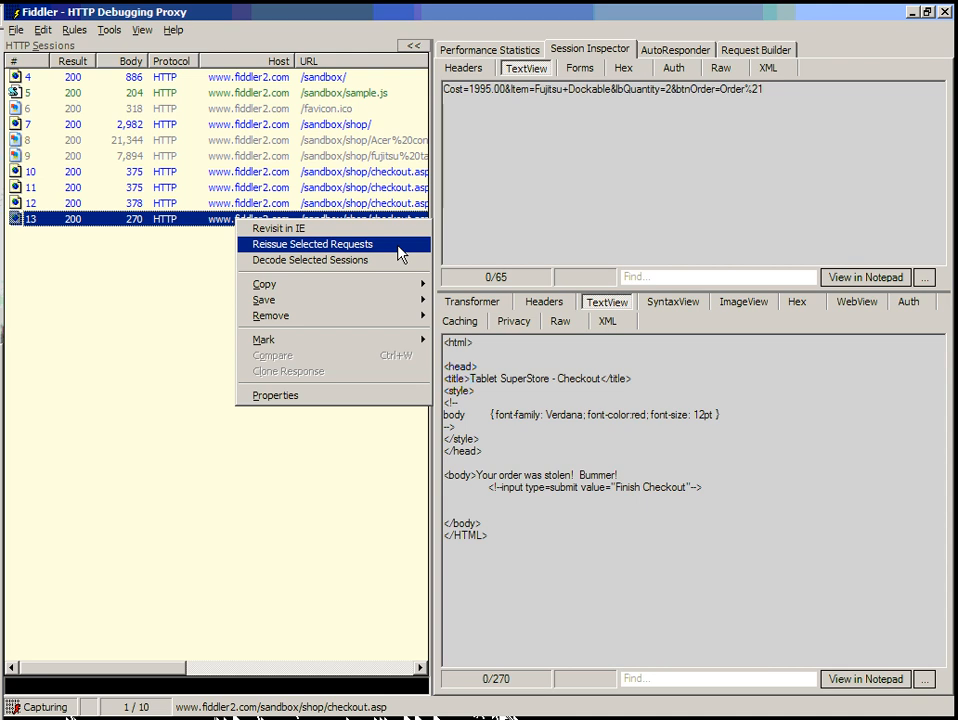
left_click(312, 244)
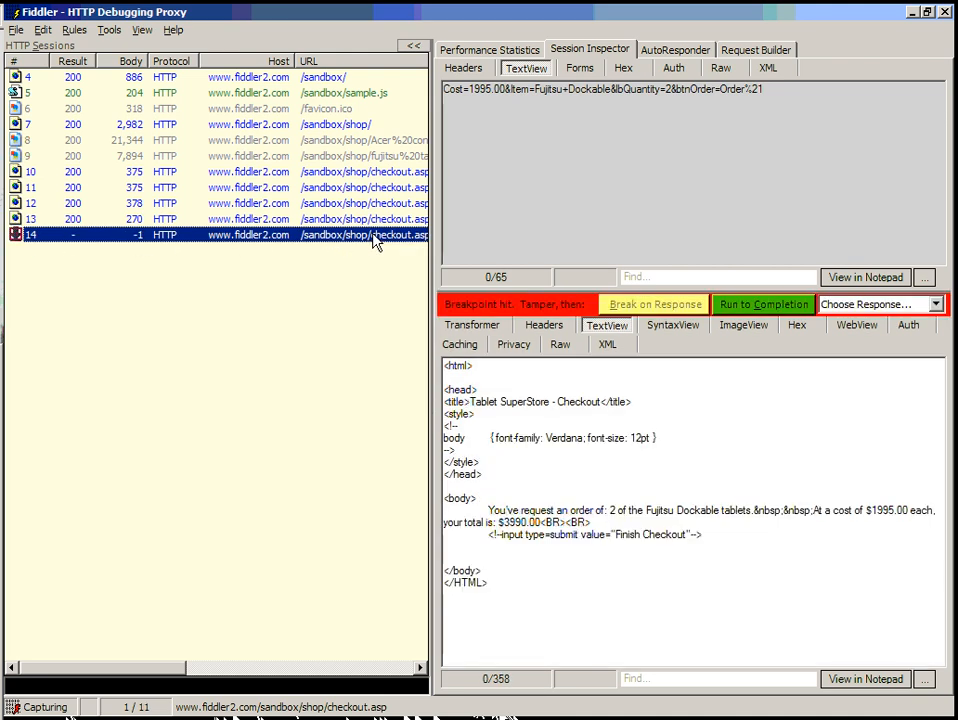
mouse_move(588, 550)
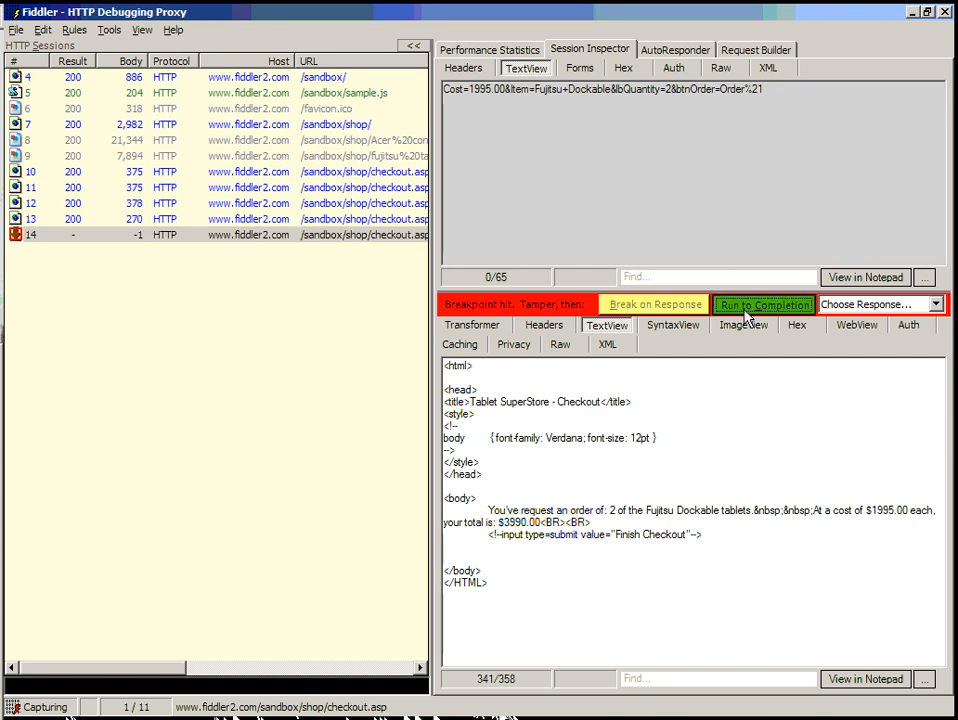
left_click(763, 305)
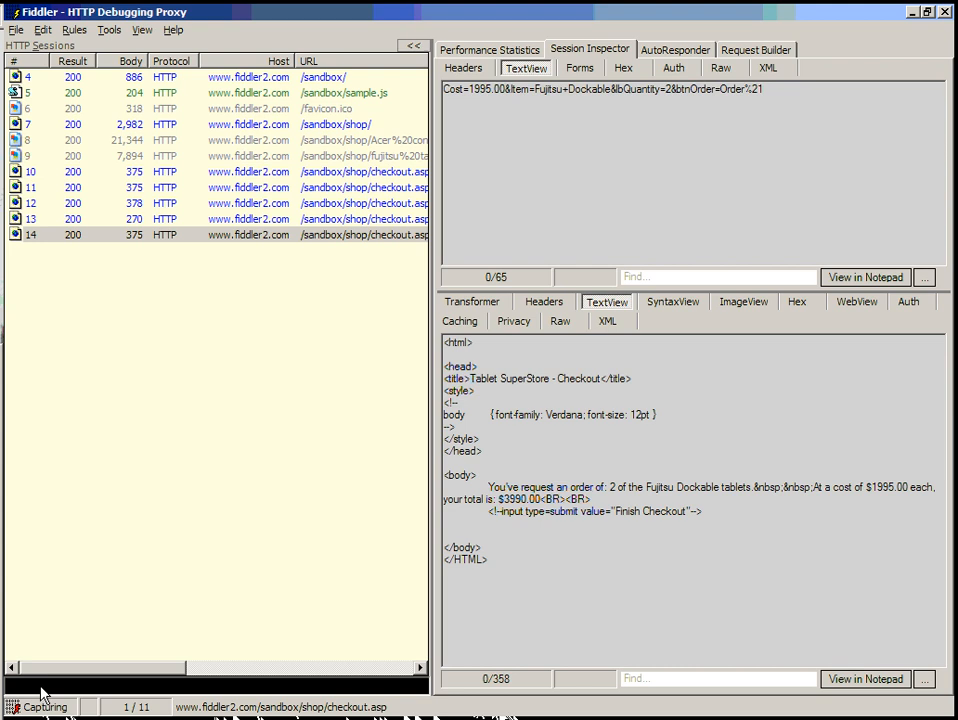
type("bpafter www.fiddler2.com")
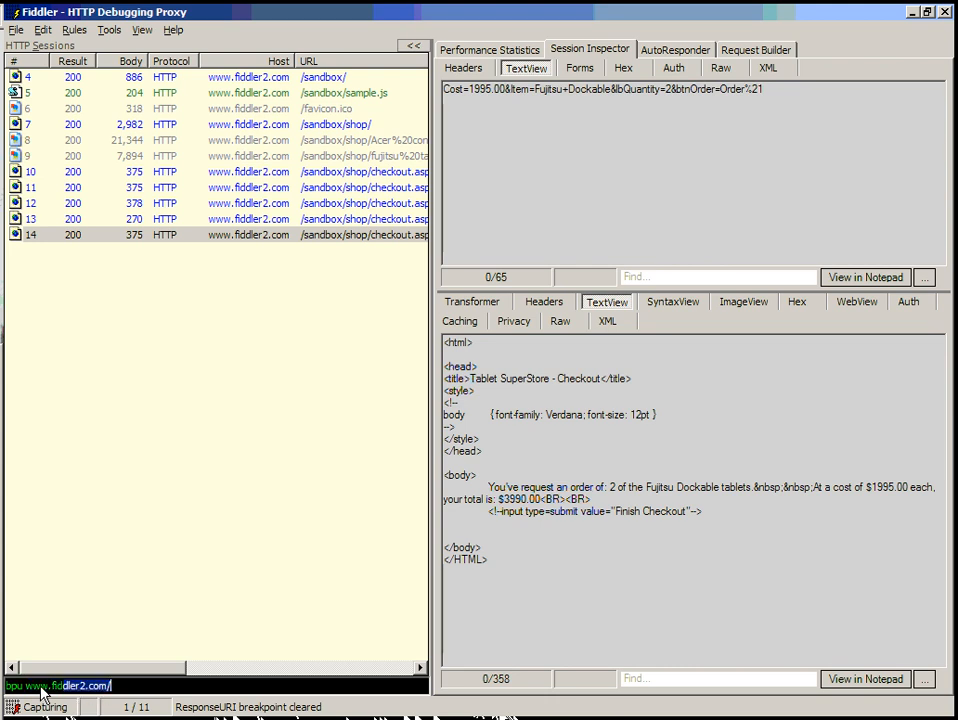
type("/sandbox/")
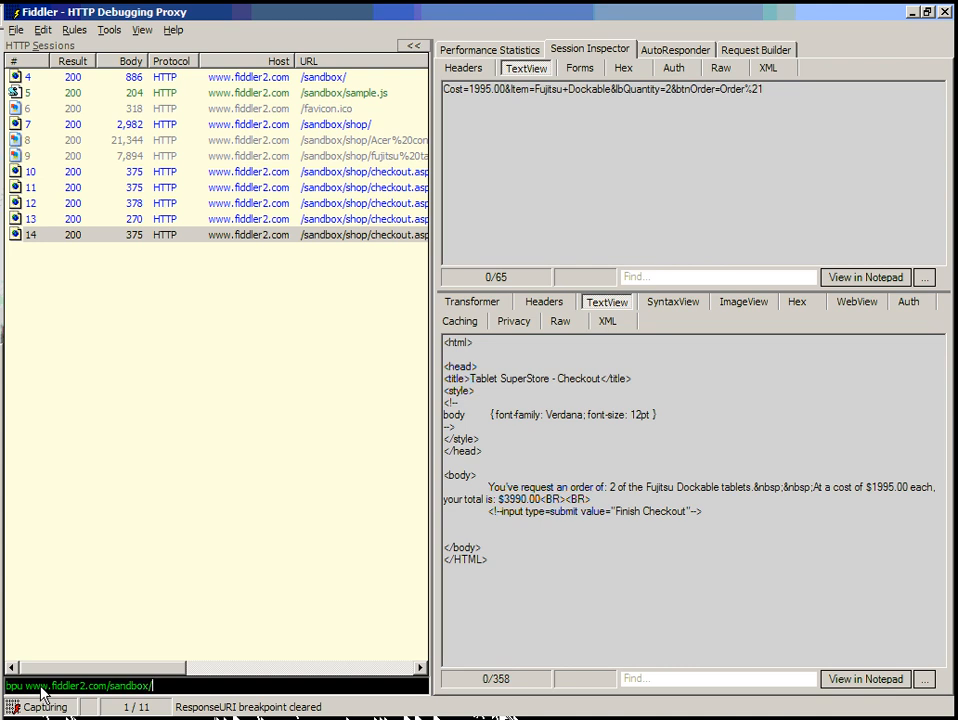
type("shop/checkout.asp")
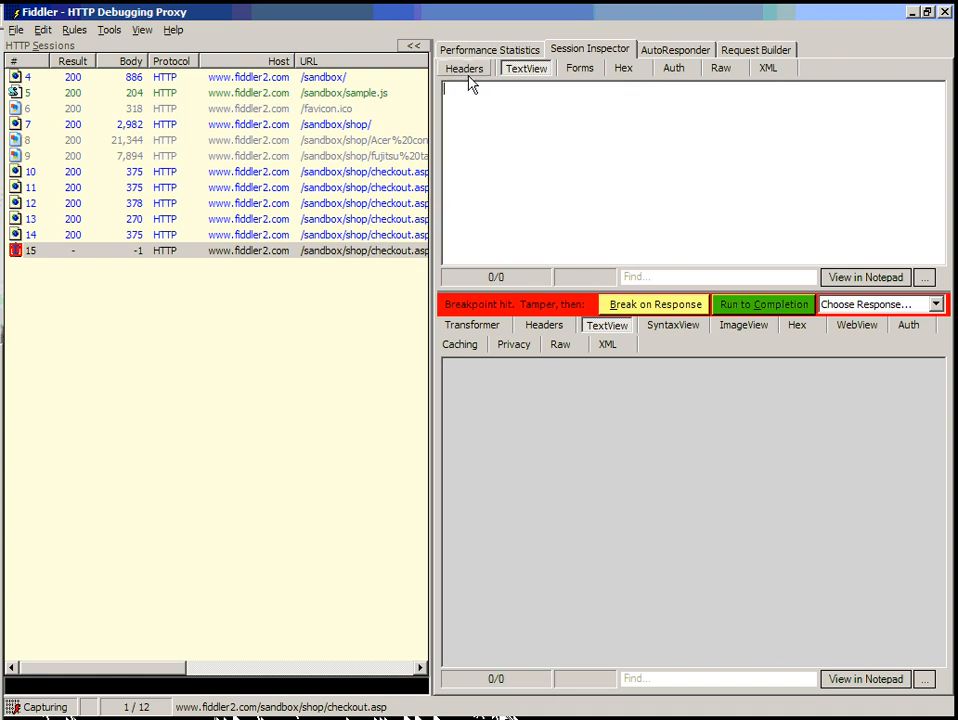
Delete session 15's Client and Miscellaneous headers, getting a 302 Object moved reply, then open Request Builder.
left_click(463, 68)
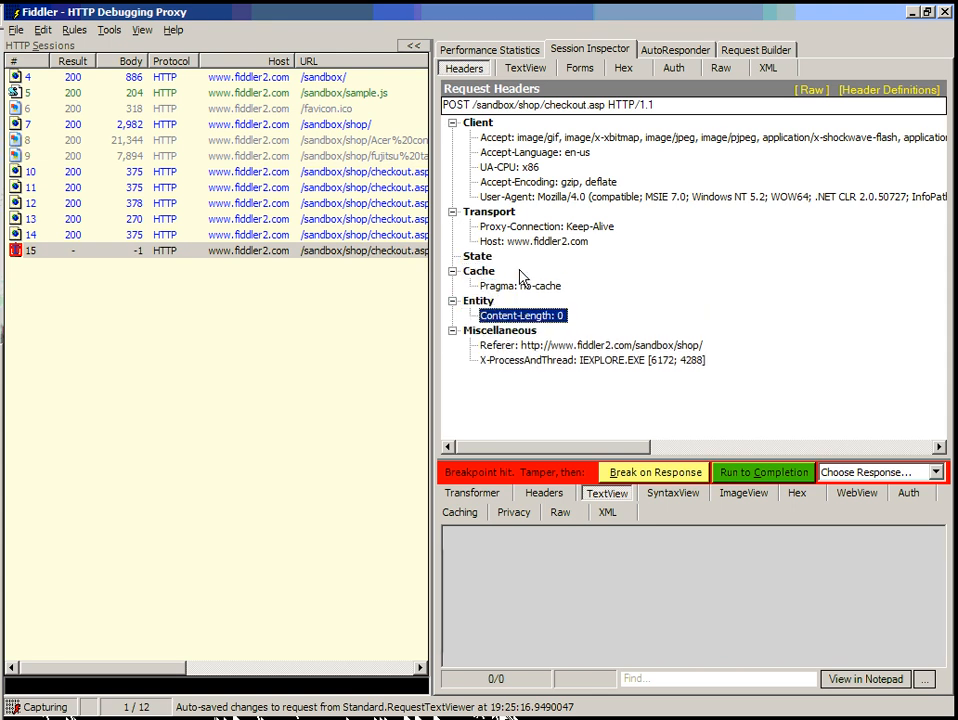
left_click(500, 330)
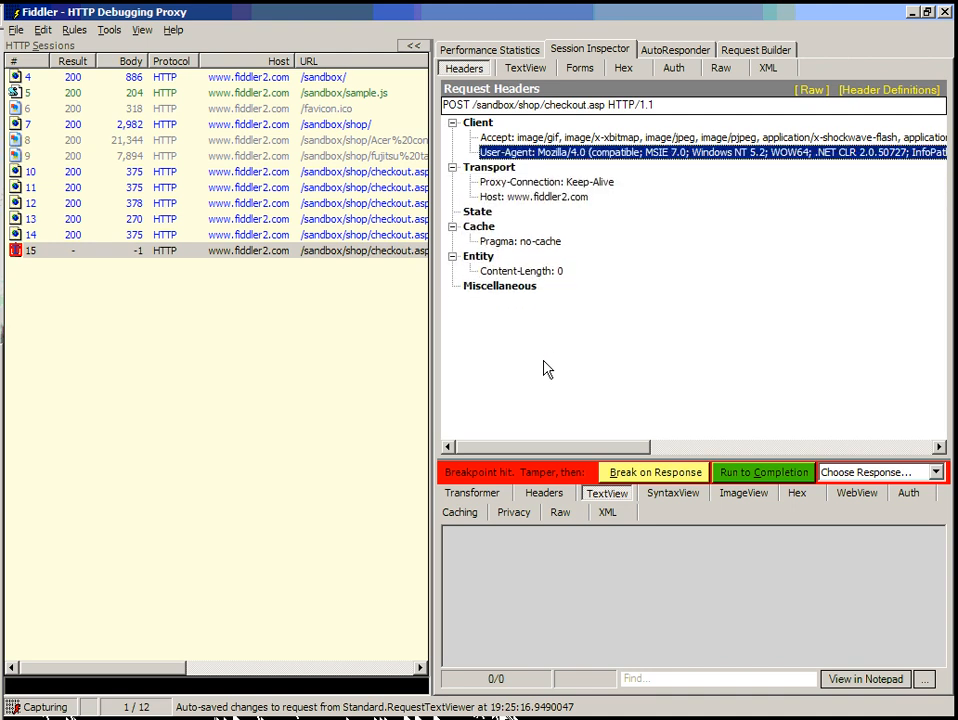
left_click(452, 122)
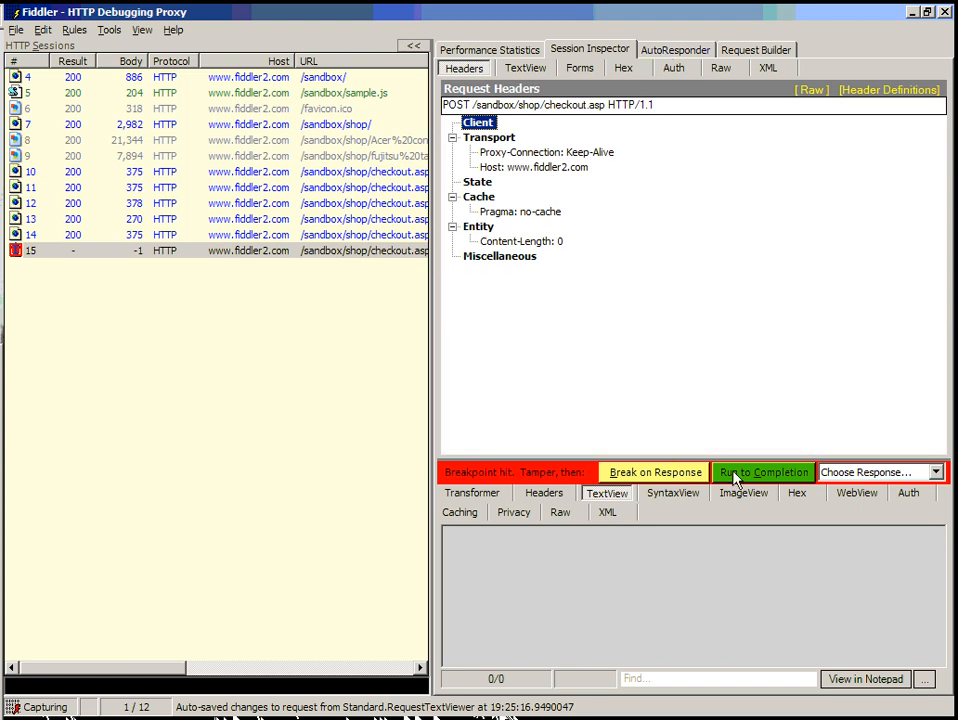
left_click(763, 472)
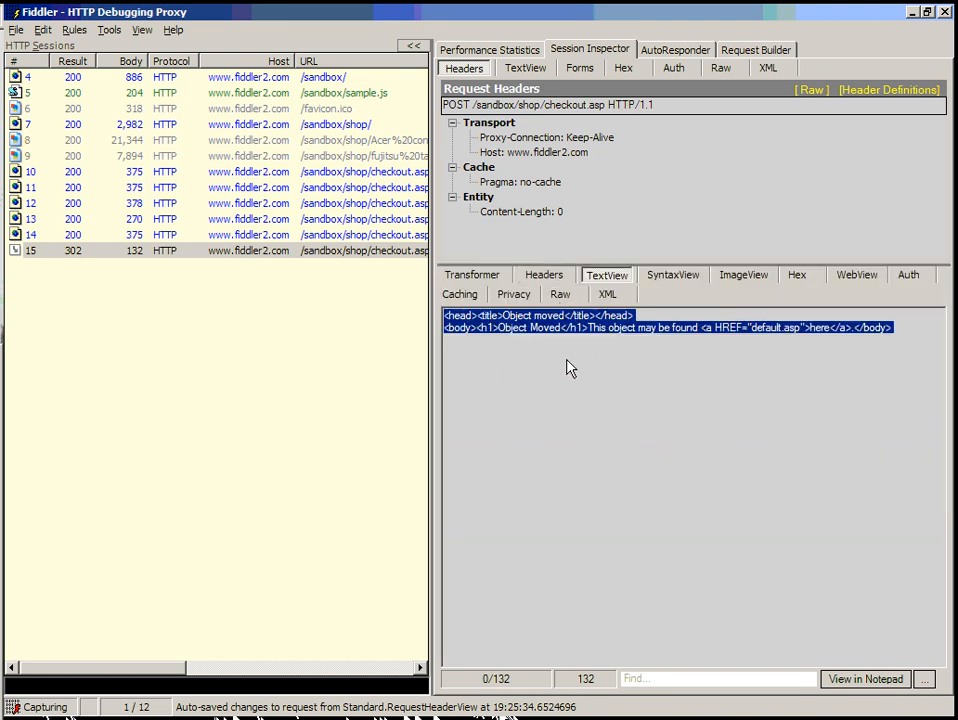
mouse_move(473, 386)
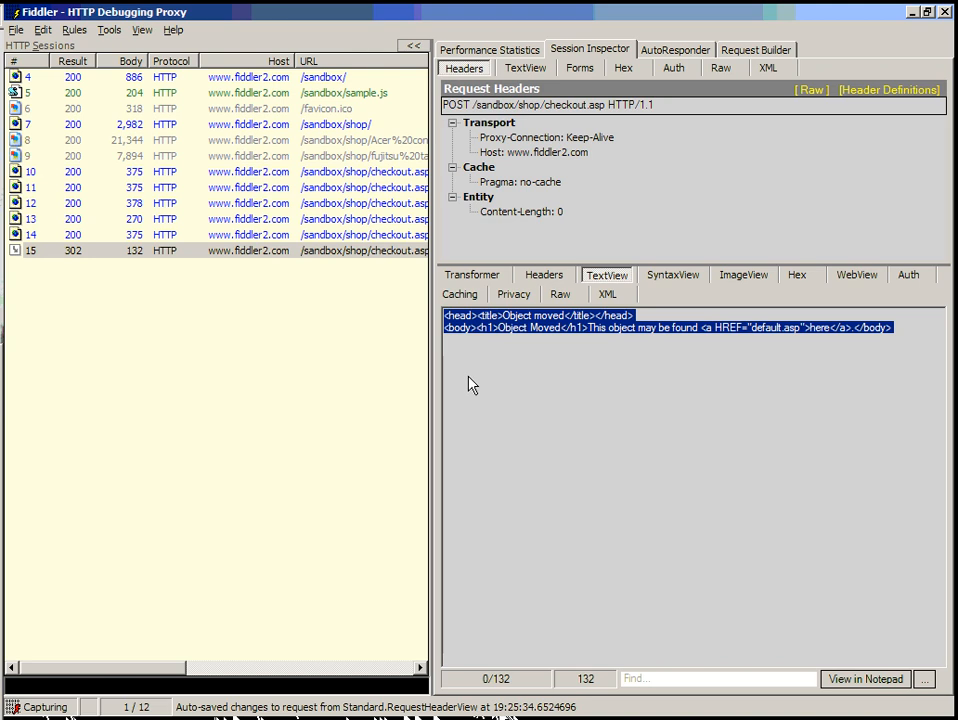
mouse_move(645, 98)
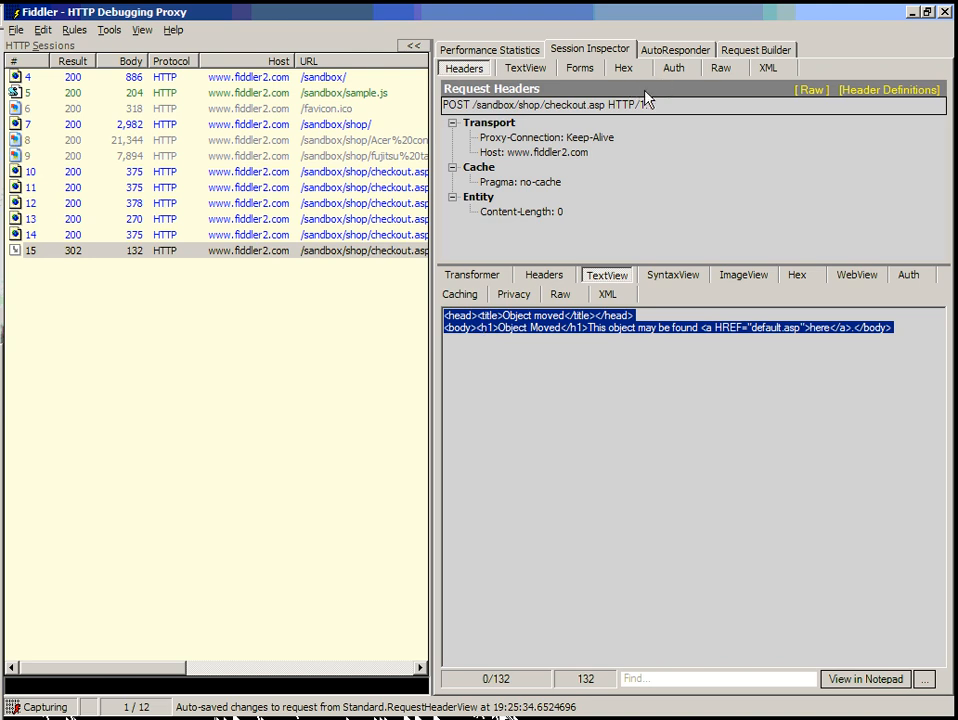
left_click(756, 49)
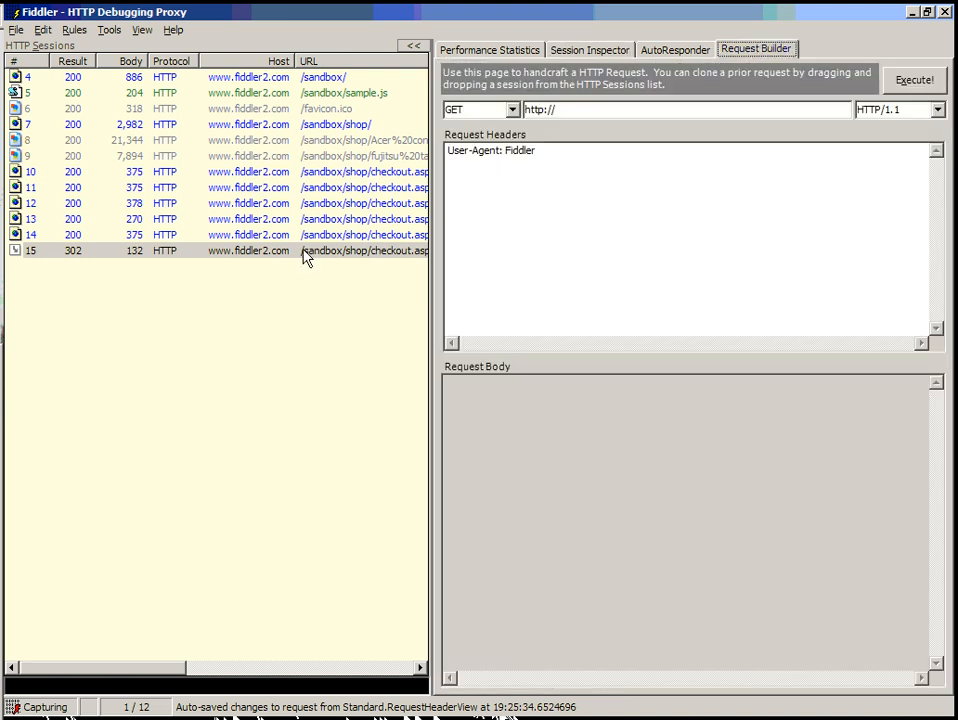
Clone session 15's checkout POST and headers into Request Builder and execute it.
left_click(250, 250)
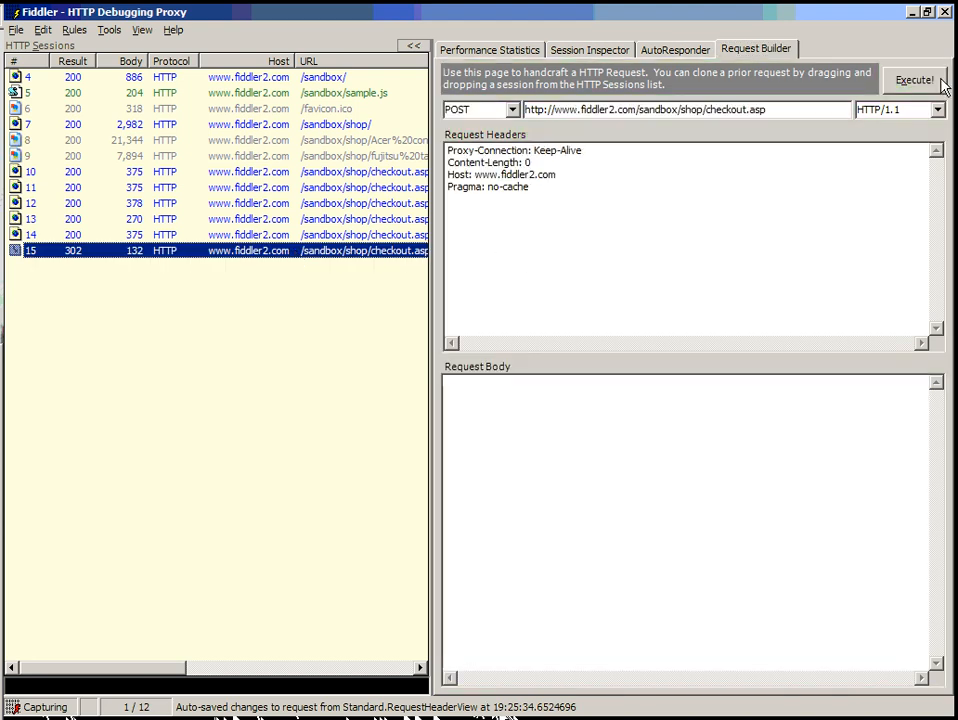
left_click(913, 80)
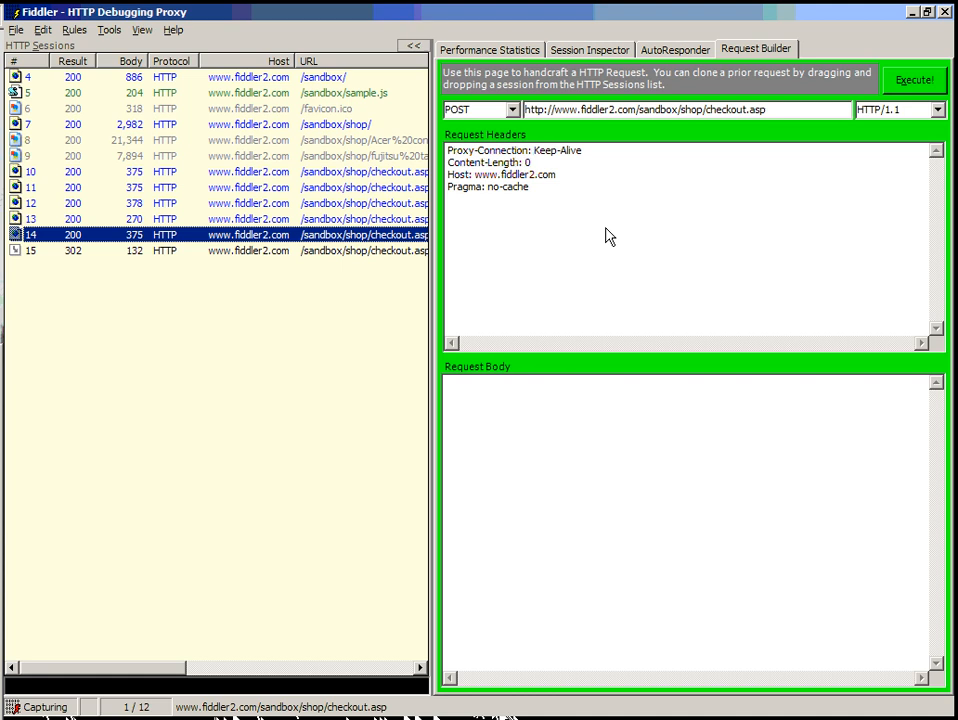